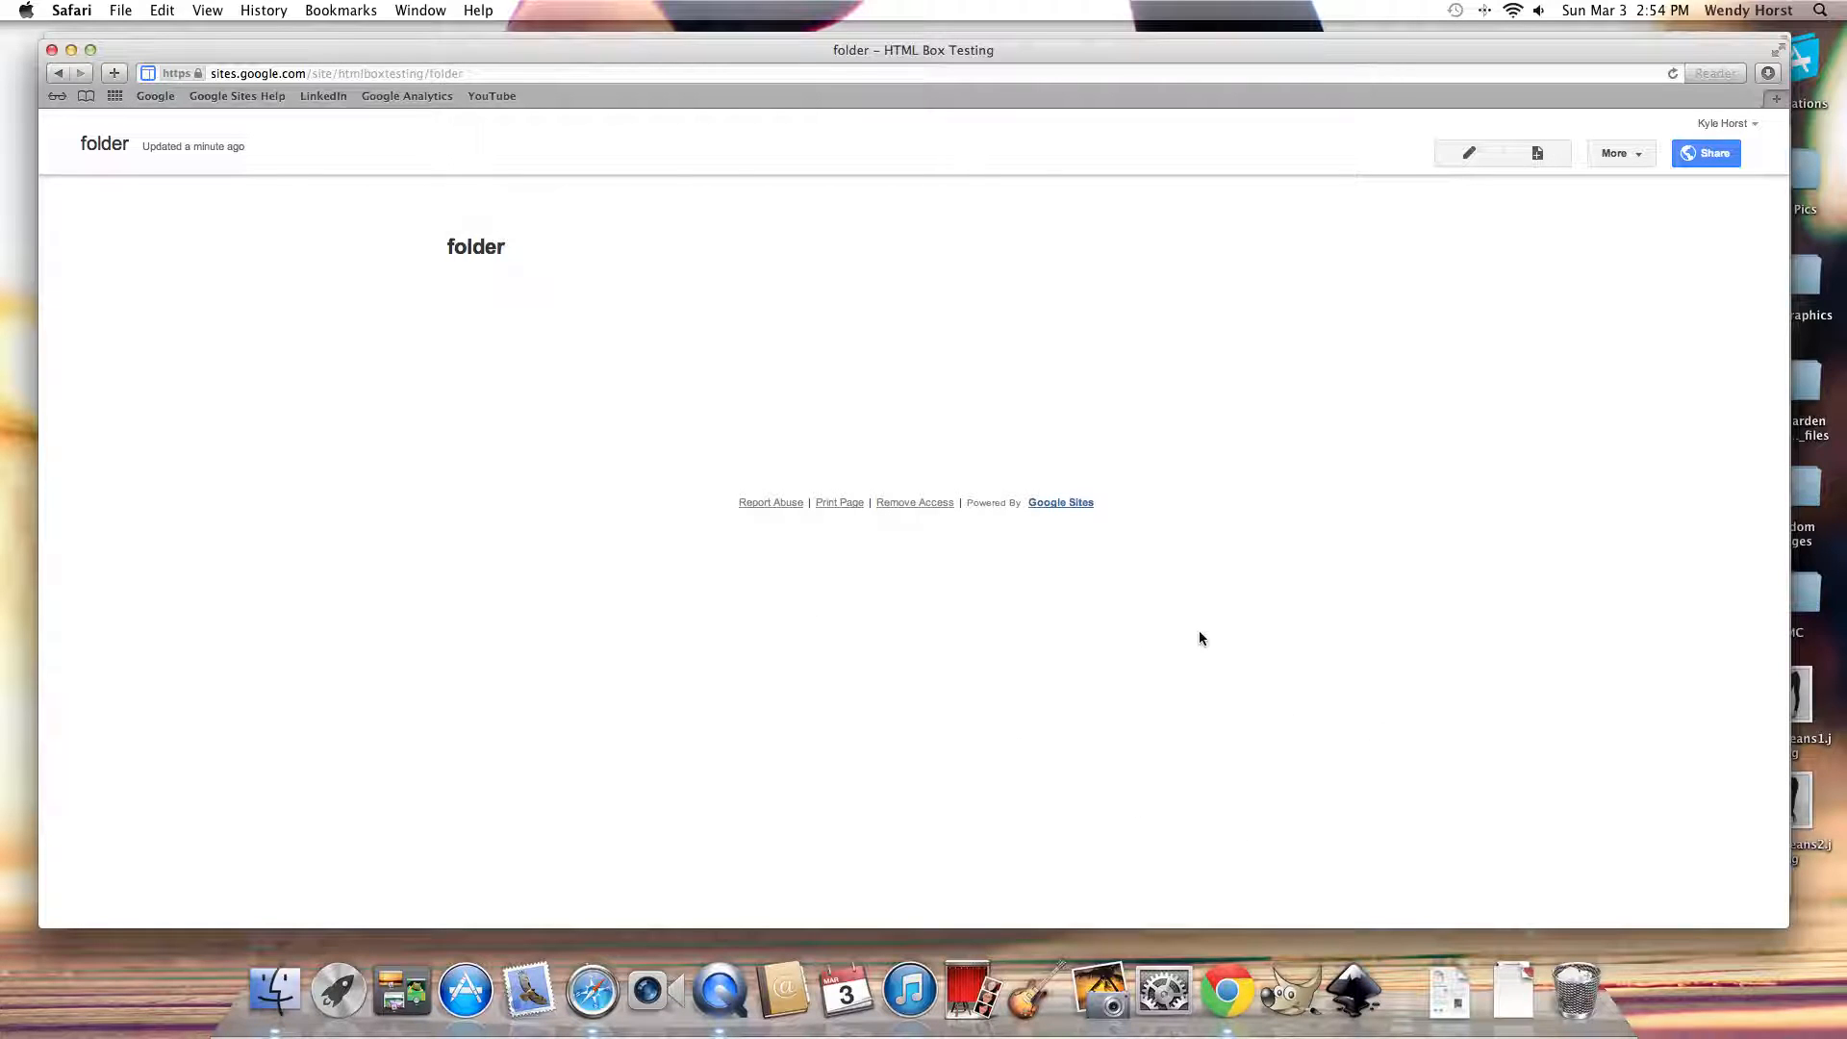
mouse_move(993, 665)
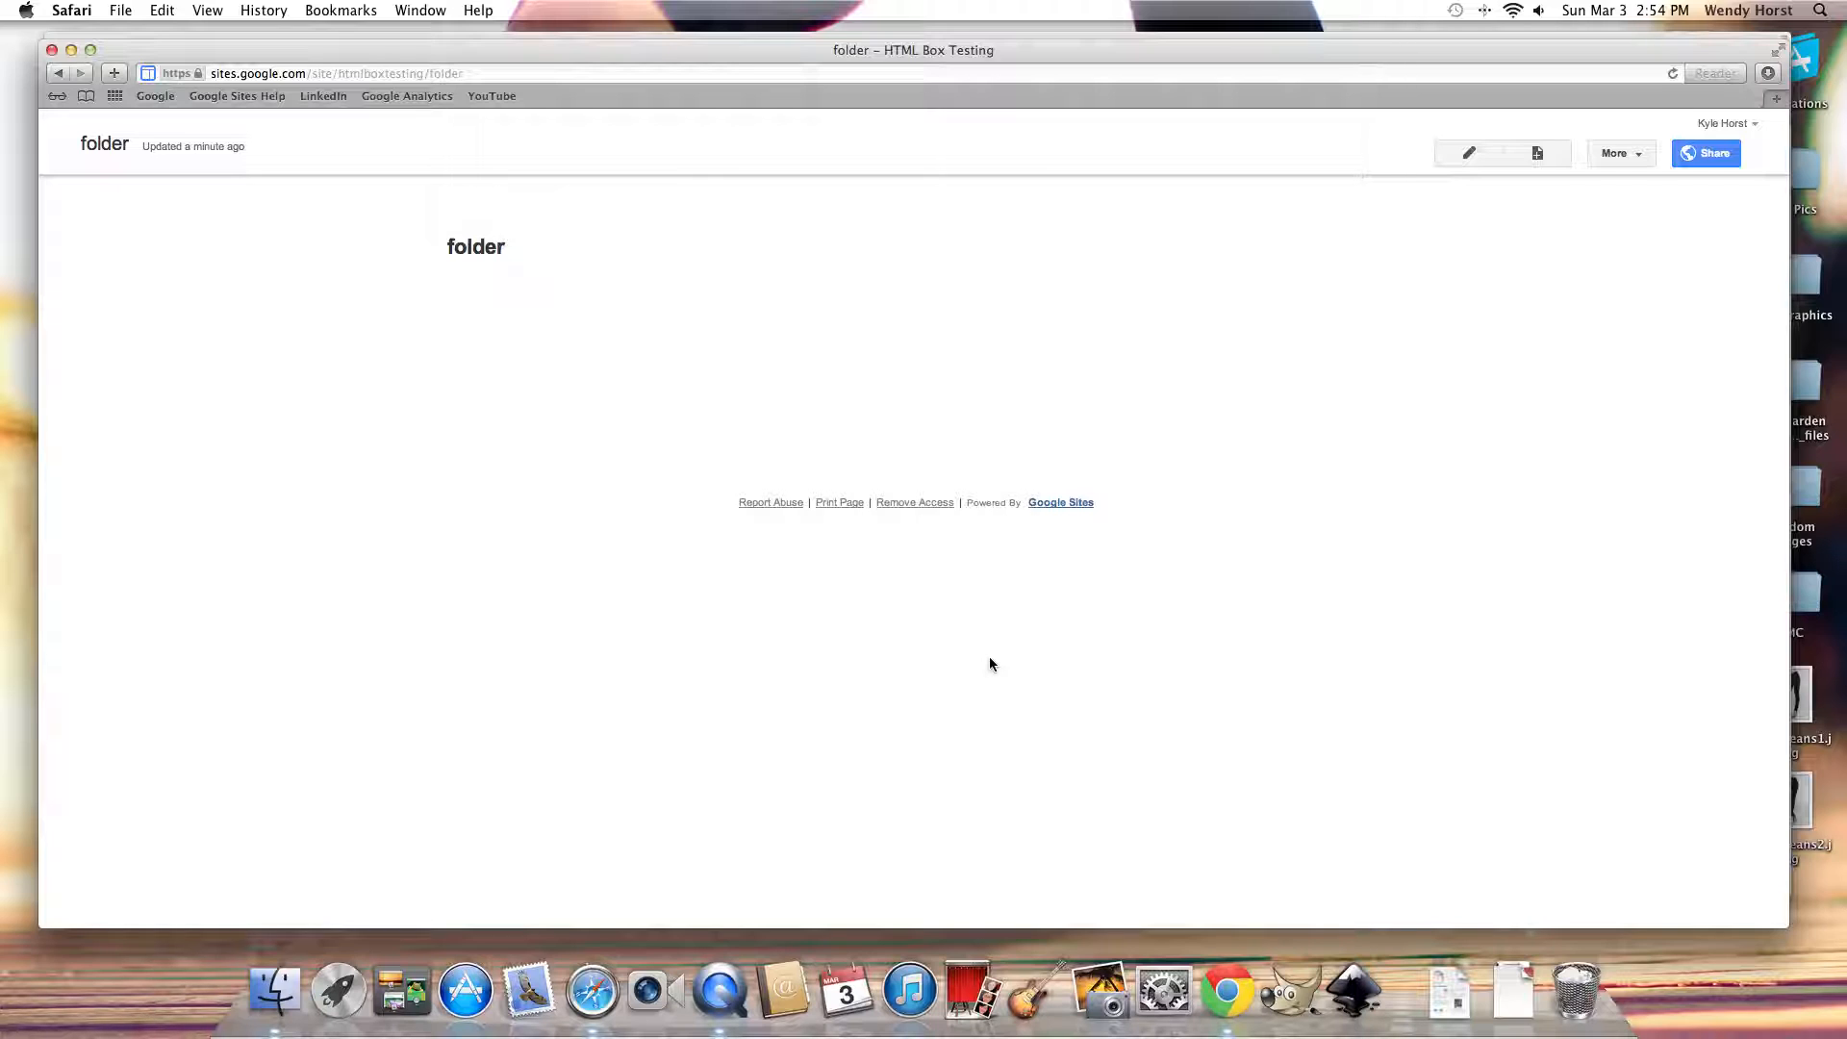
mouse_move(1067, 578)
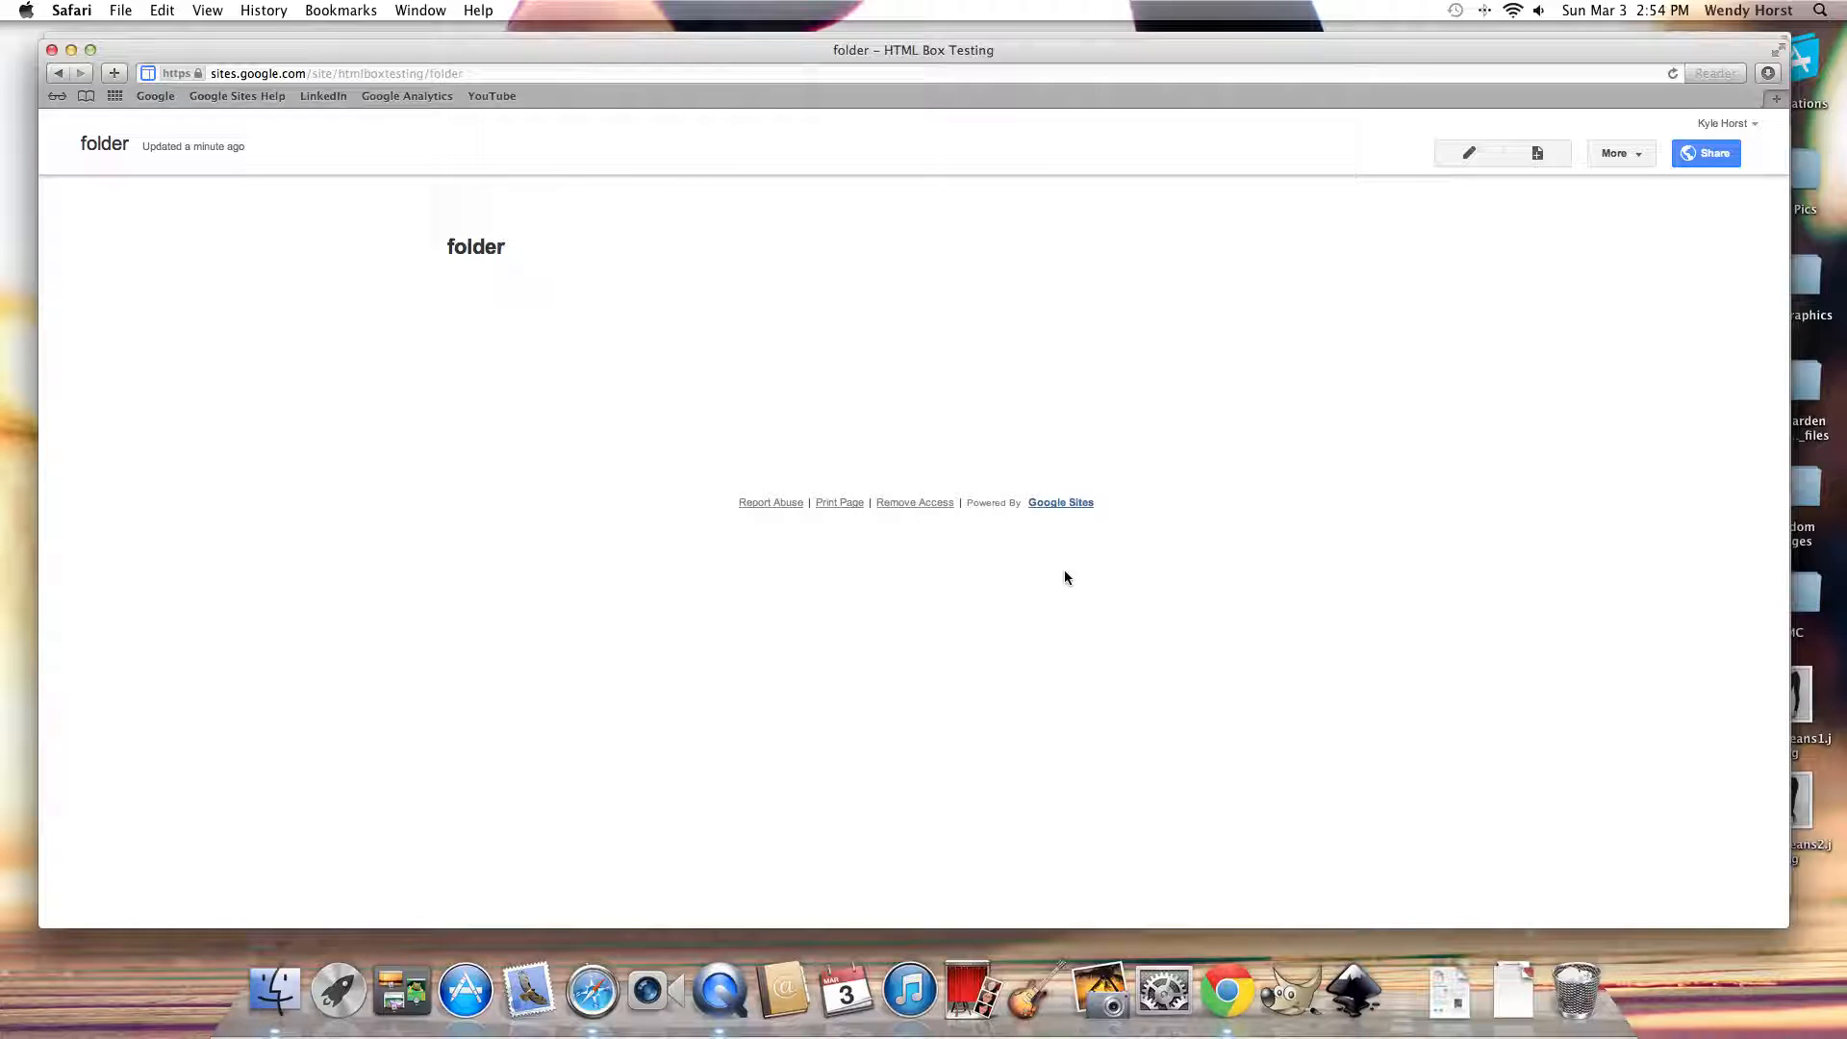
mouse_move(1469, 154)
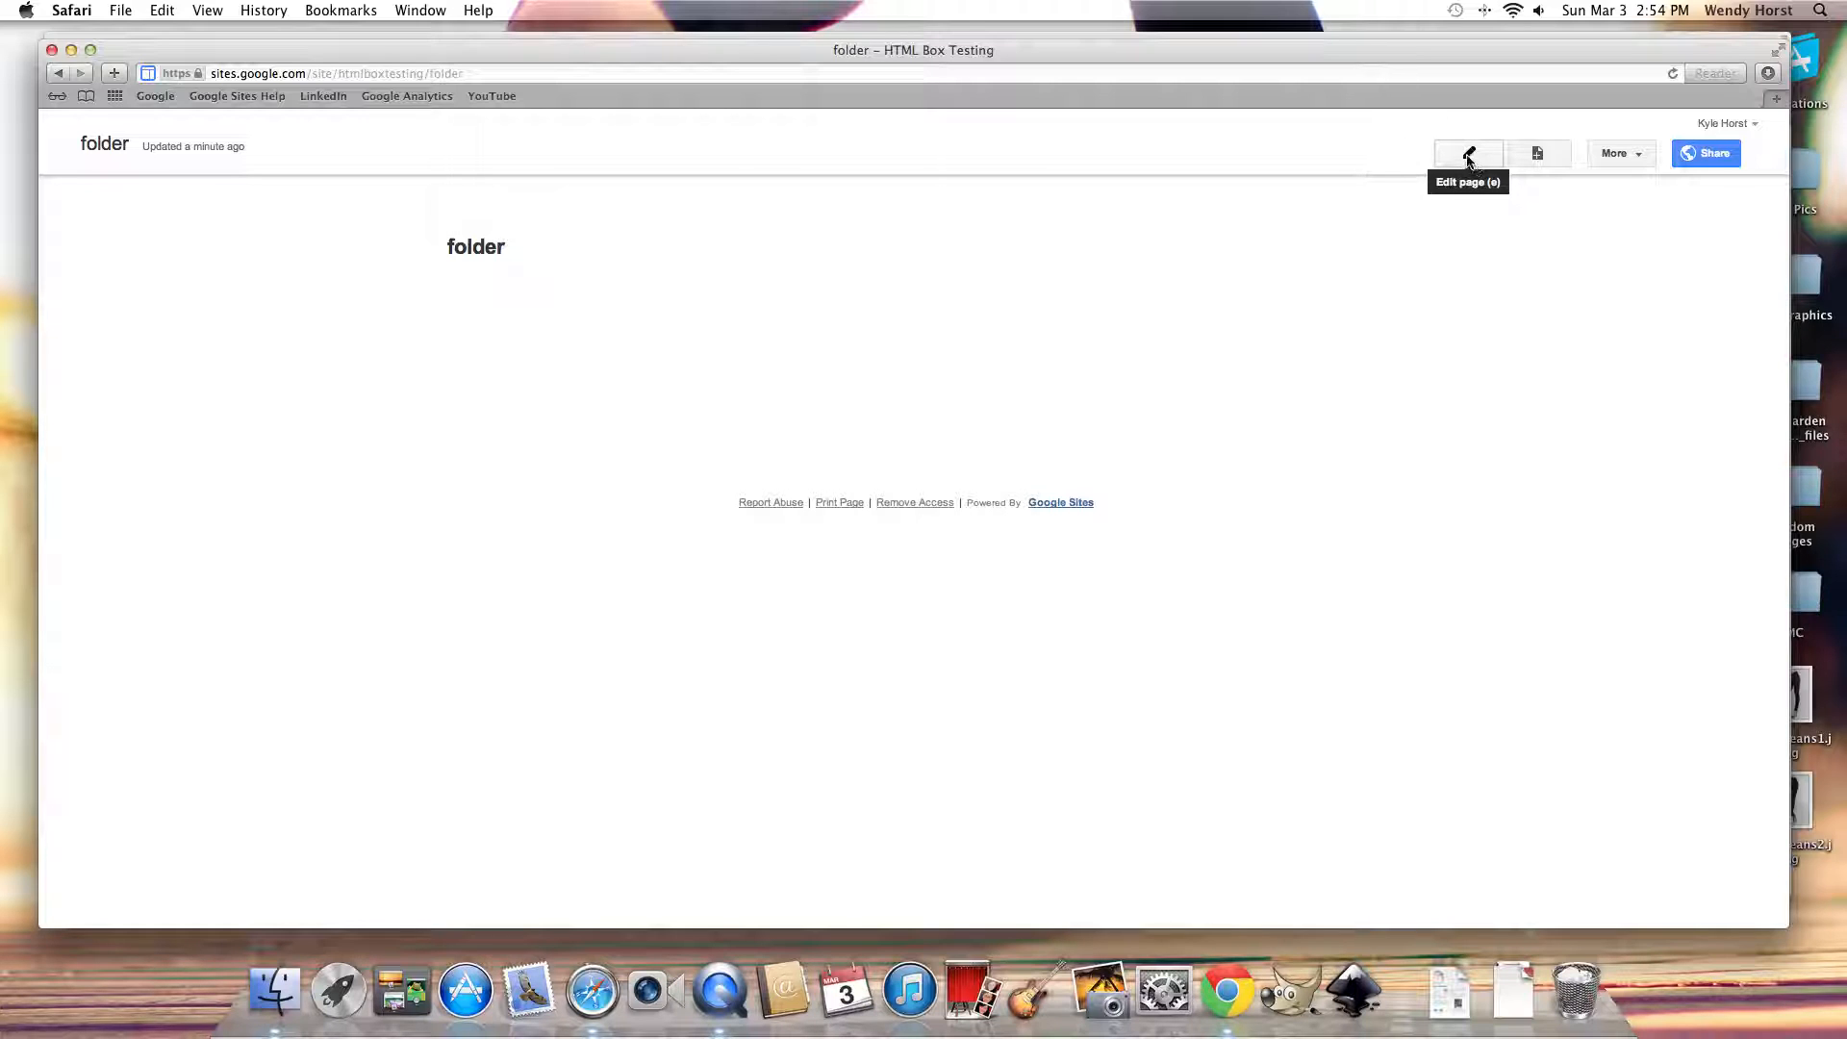
Start editing the folder page and insert Example Folder as an embedded Drive folder.
click(1468, 153)
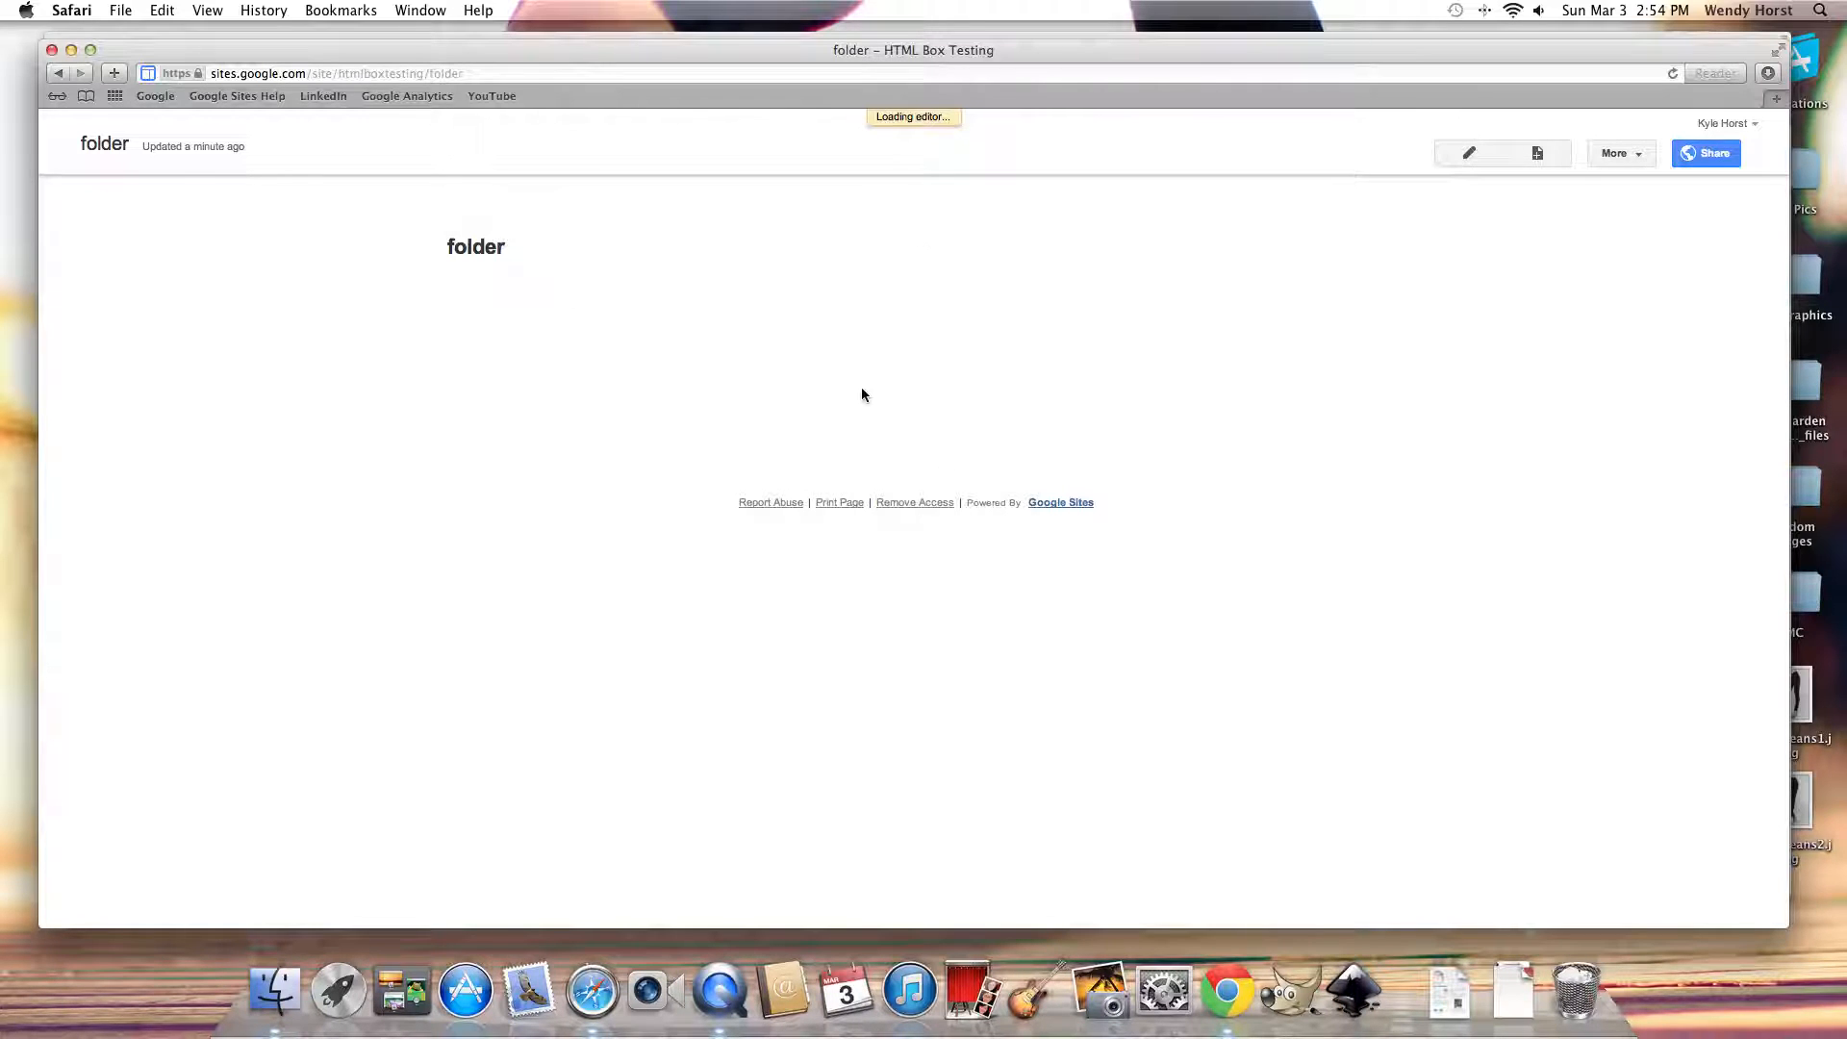
click(1469, 153)
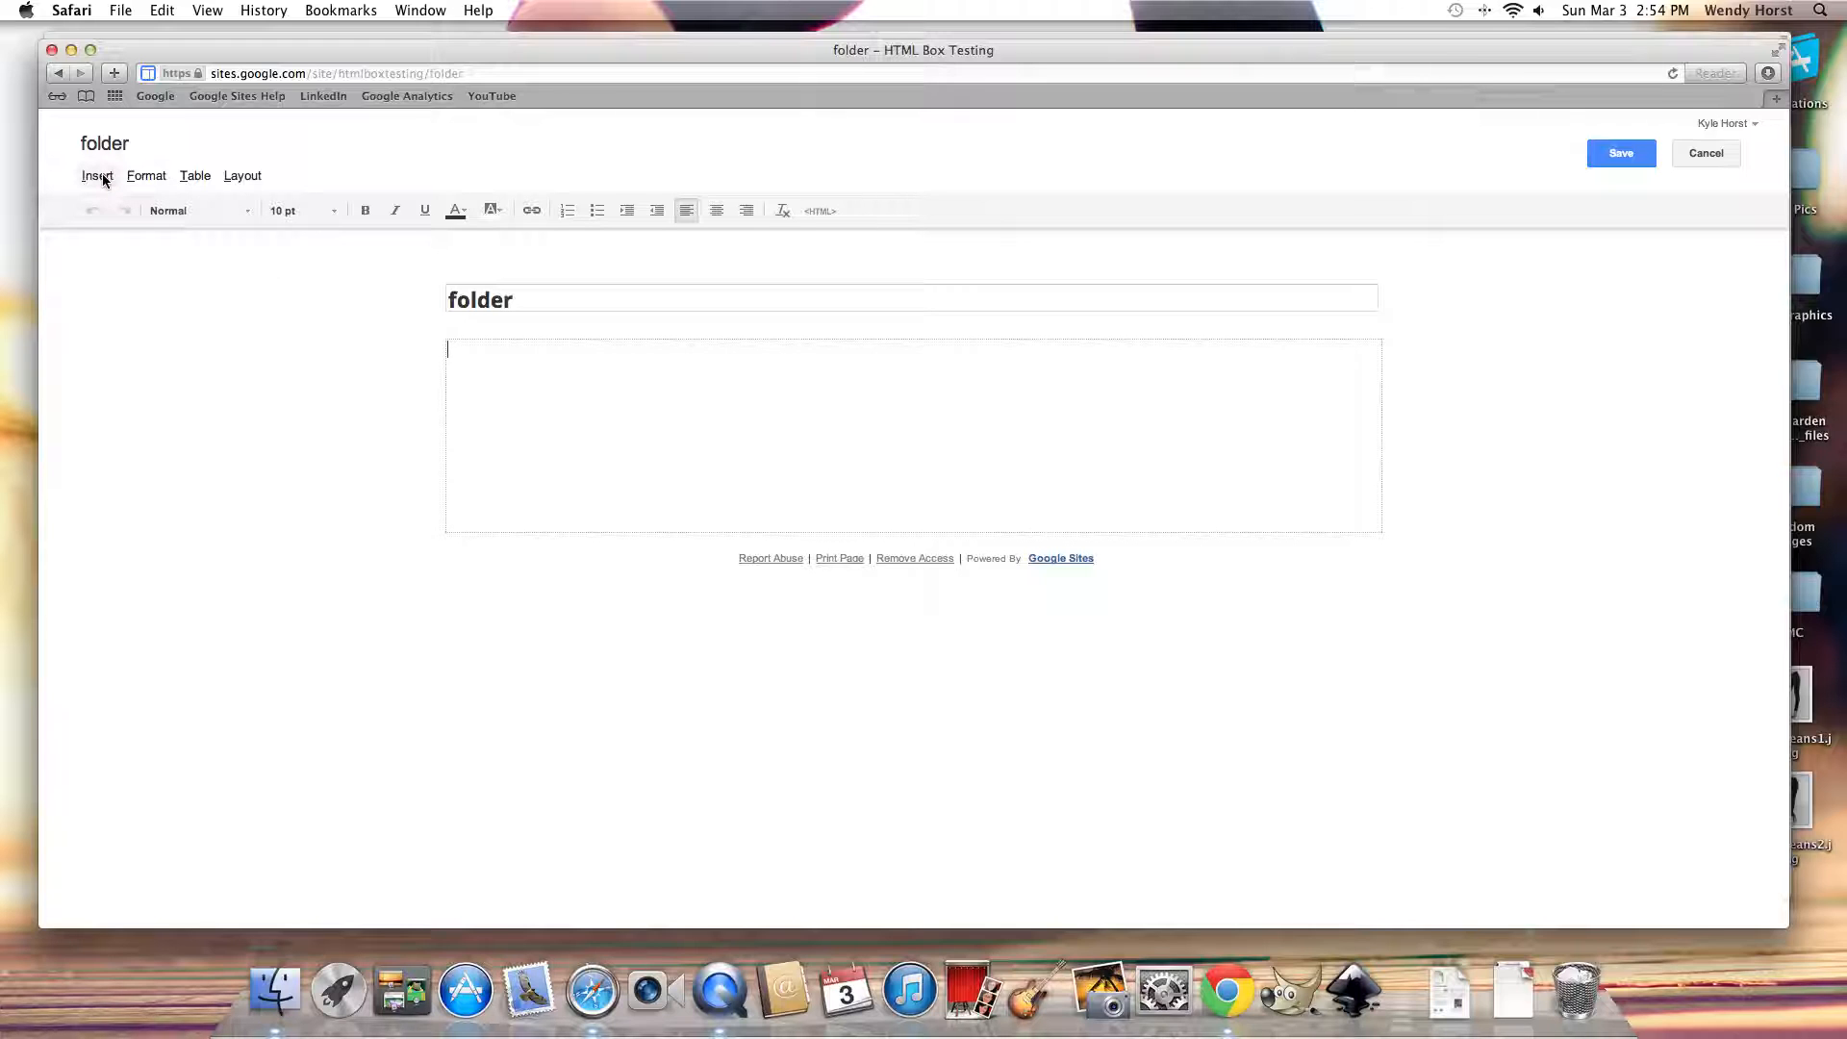
click(97, 176)
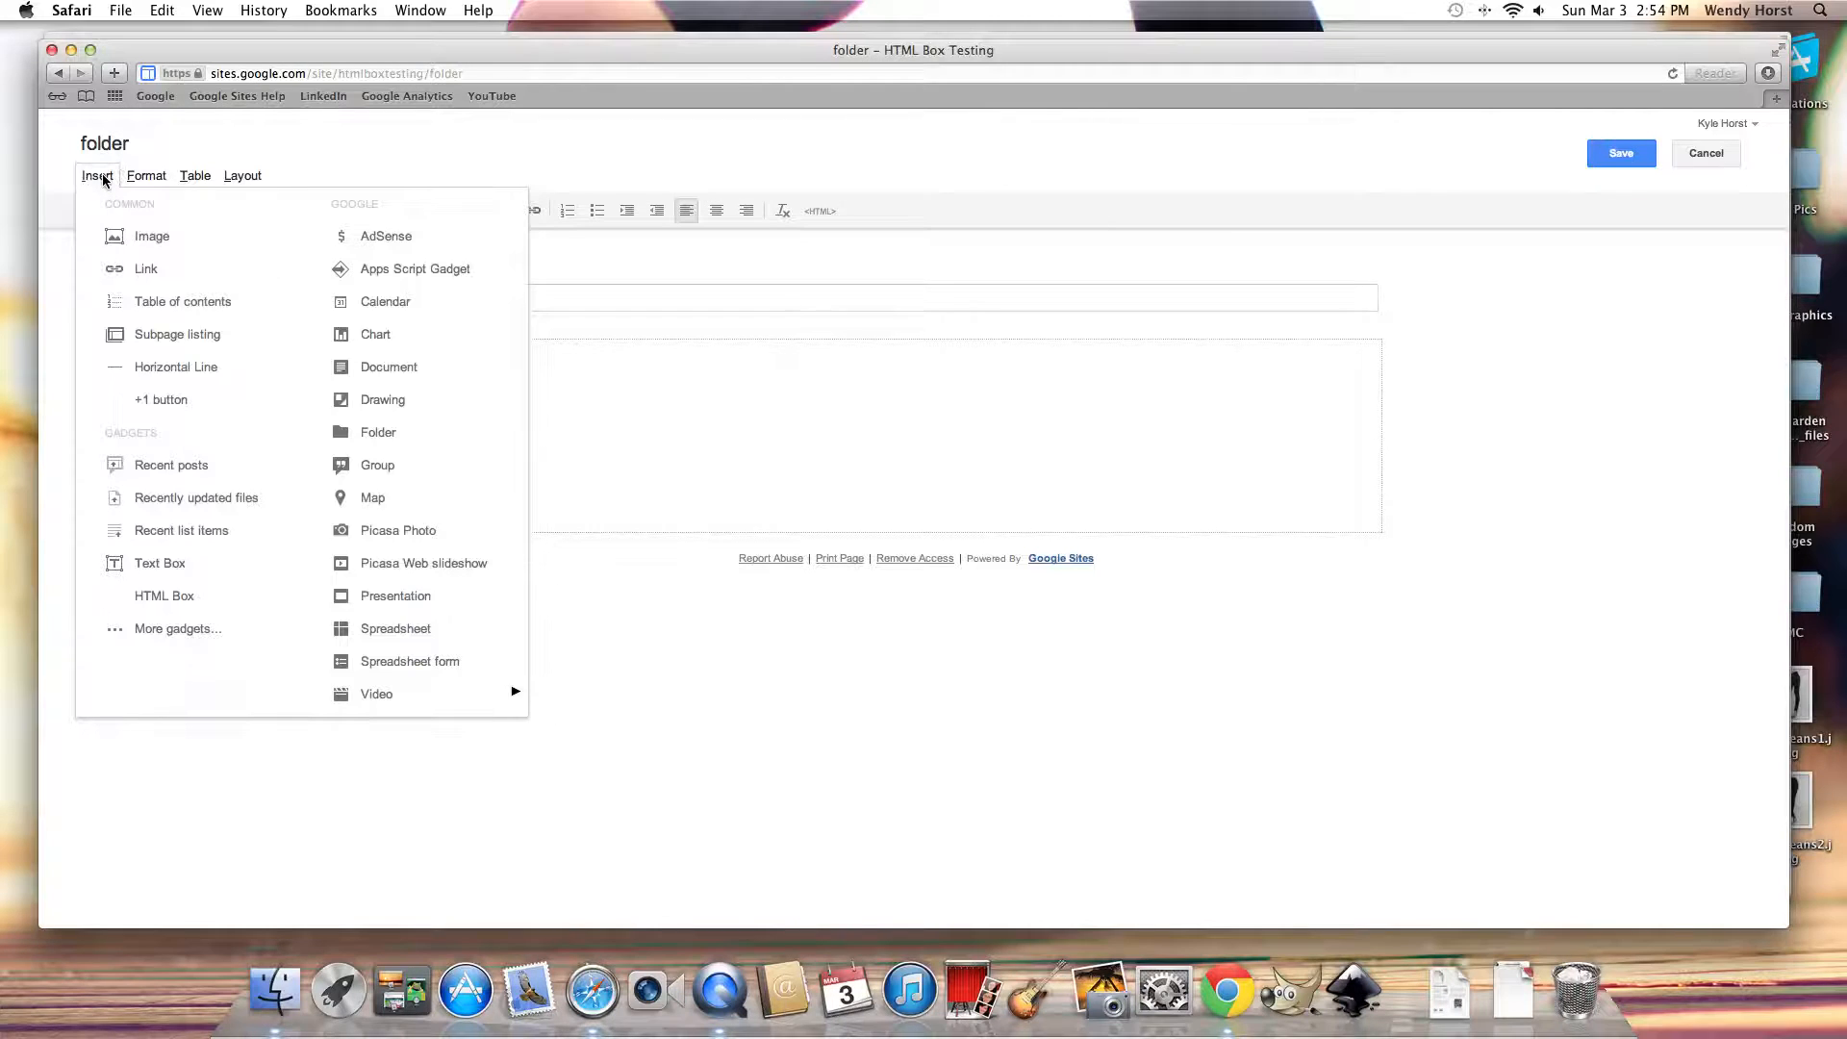
mouse_move(152, 237)
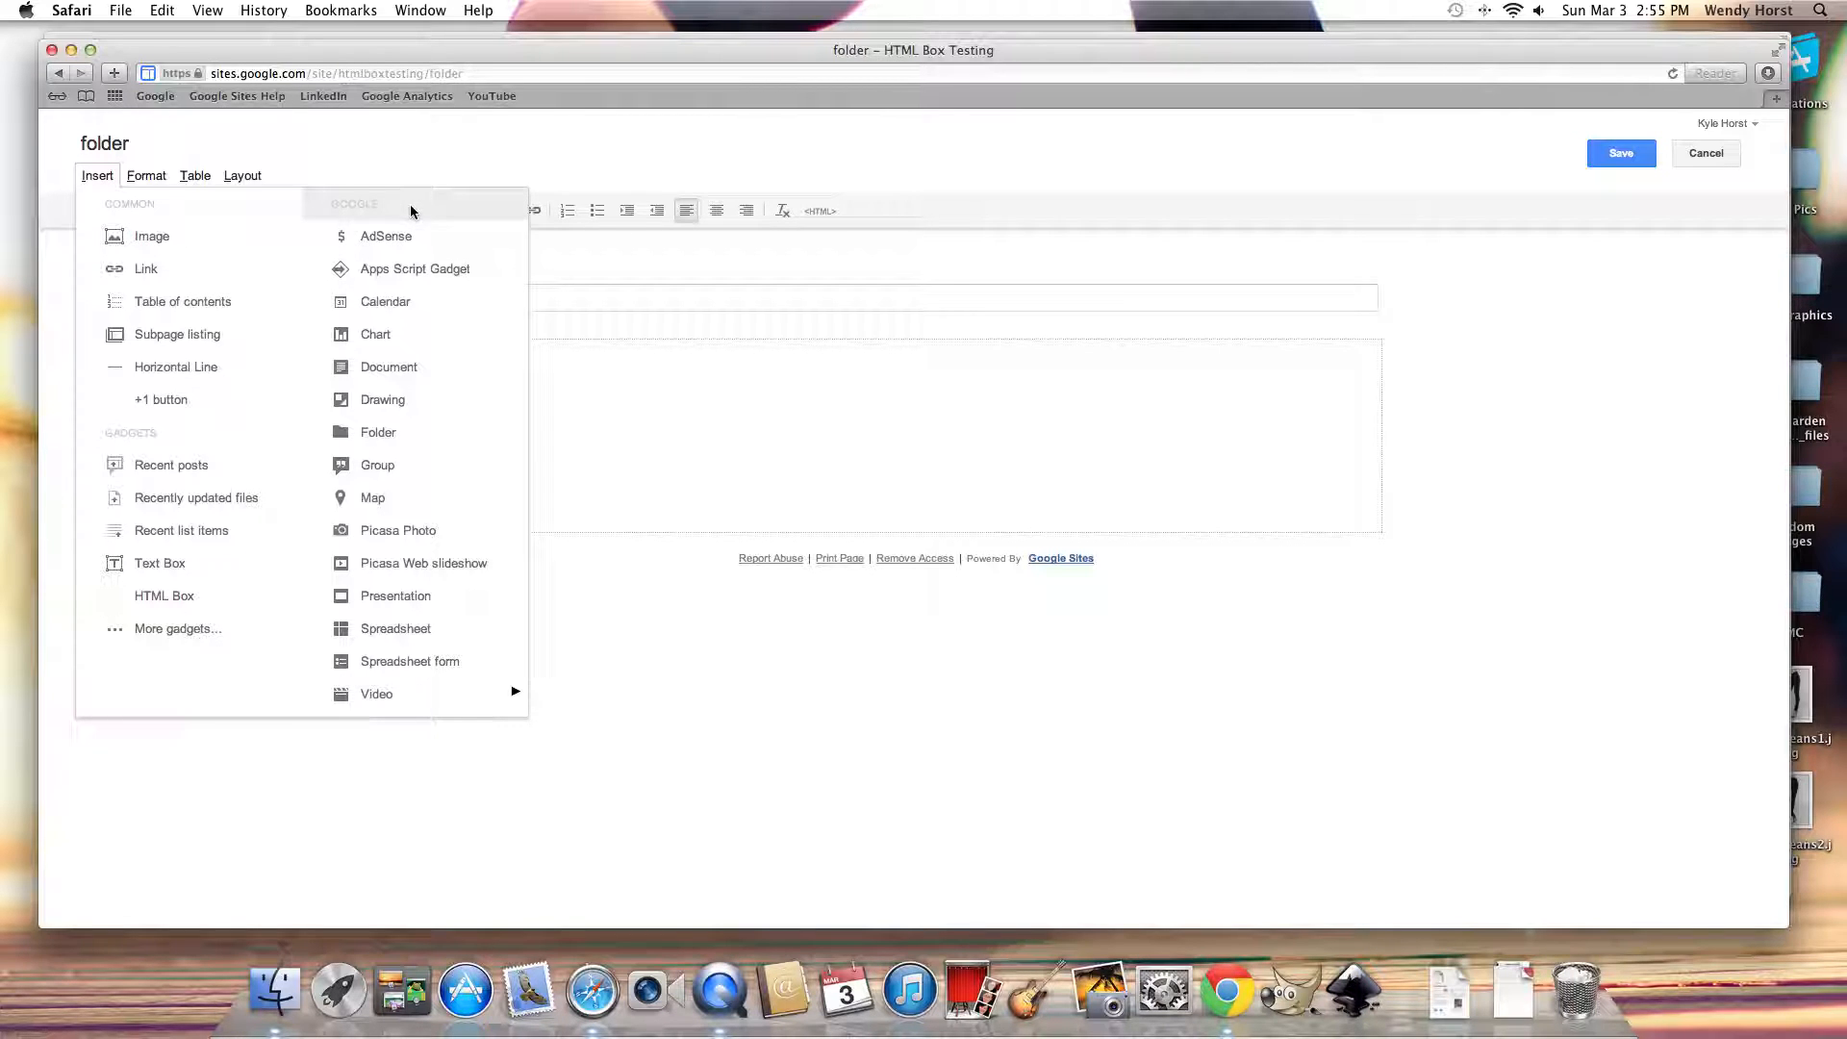
mouse_move(379, 433)
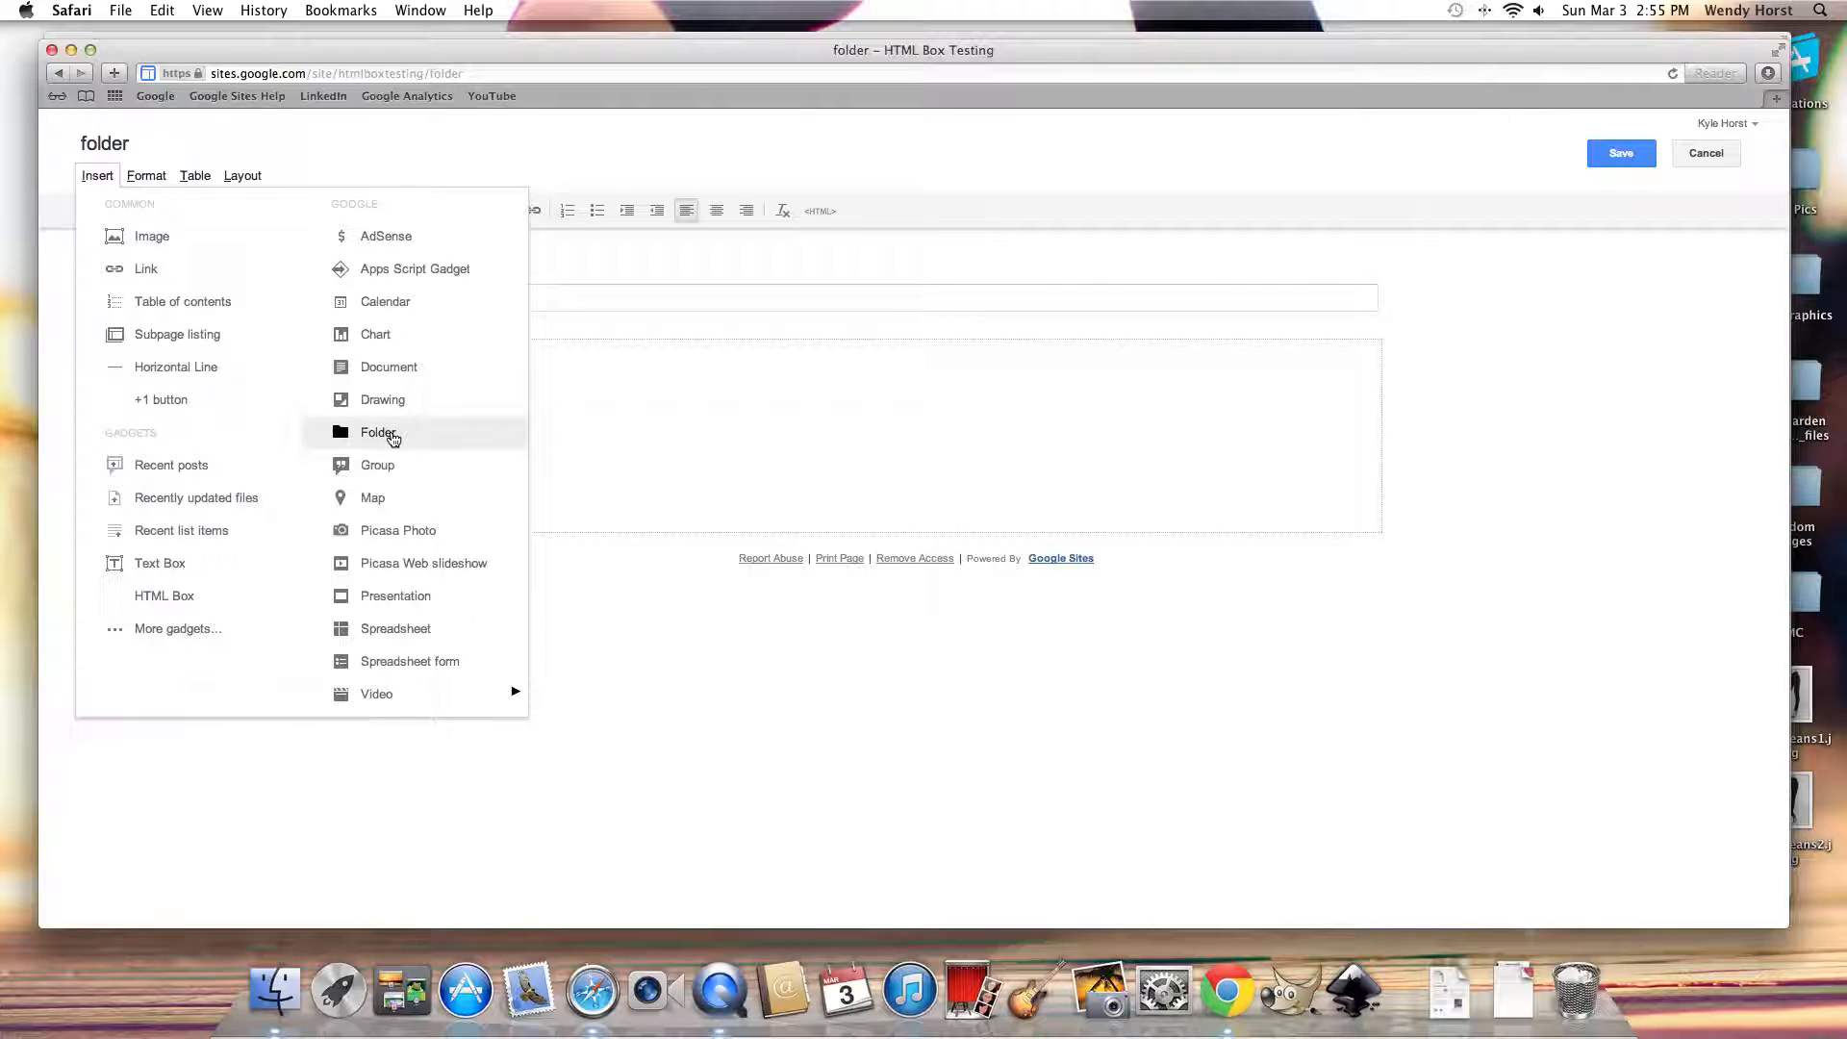
click(376, 432)
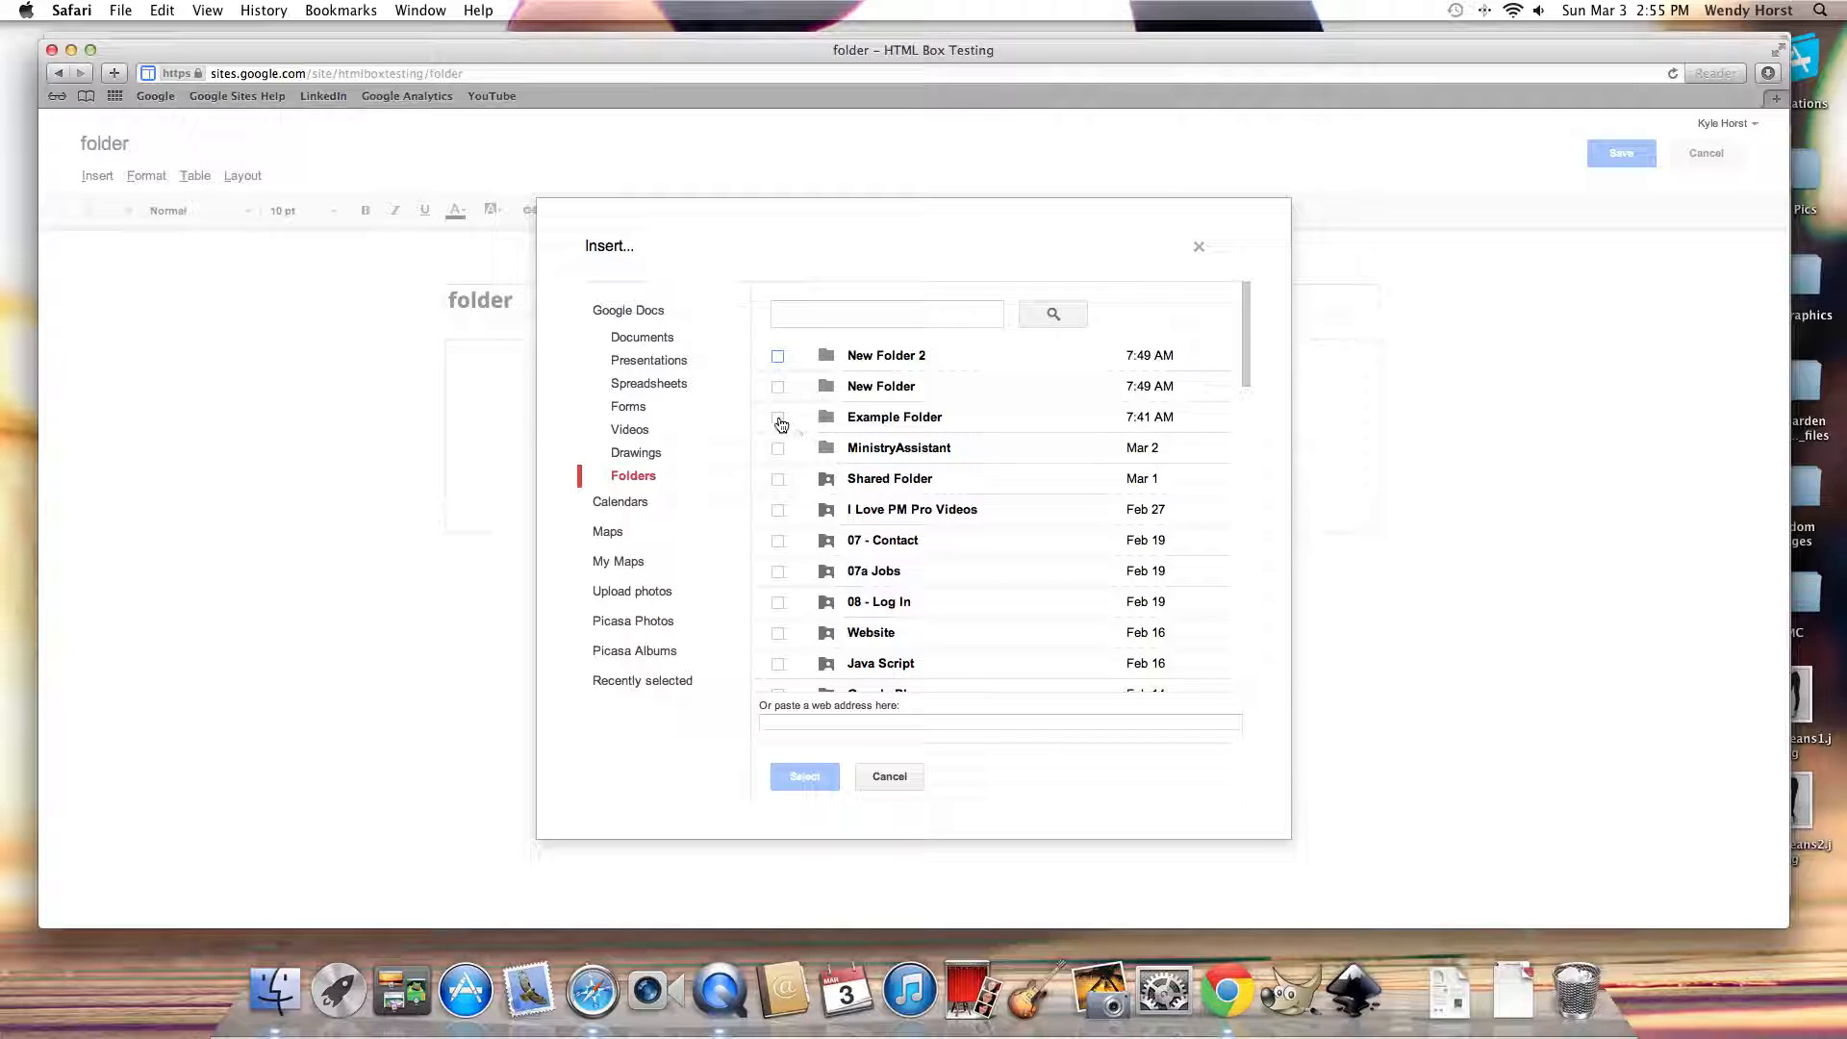
click(778, 417)
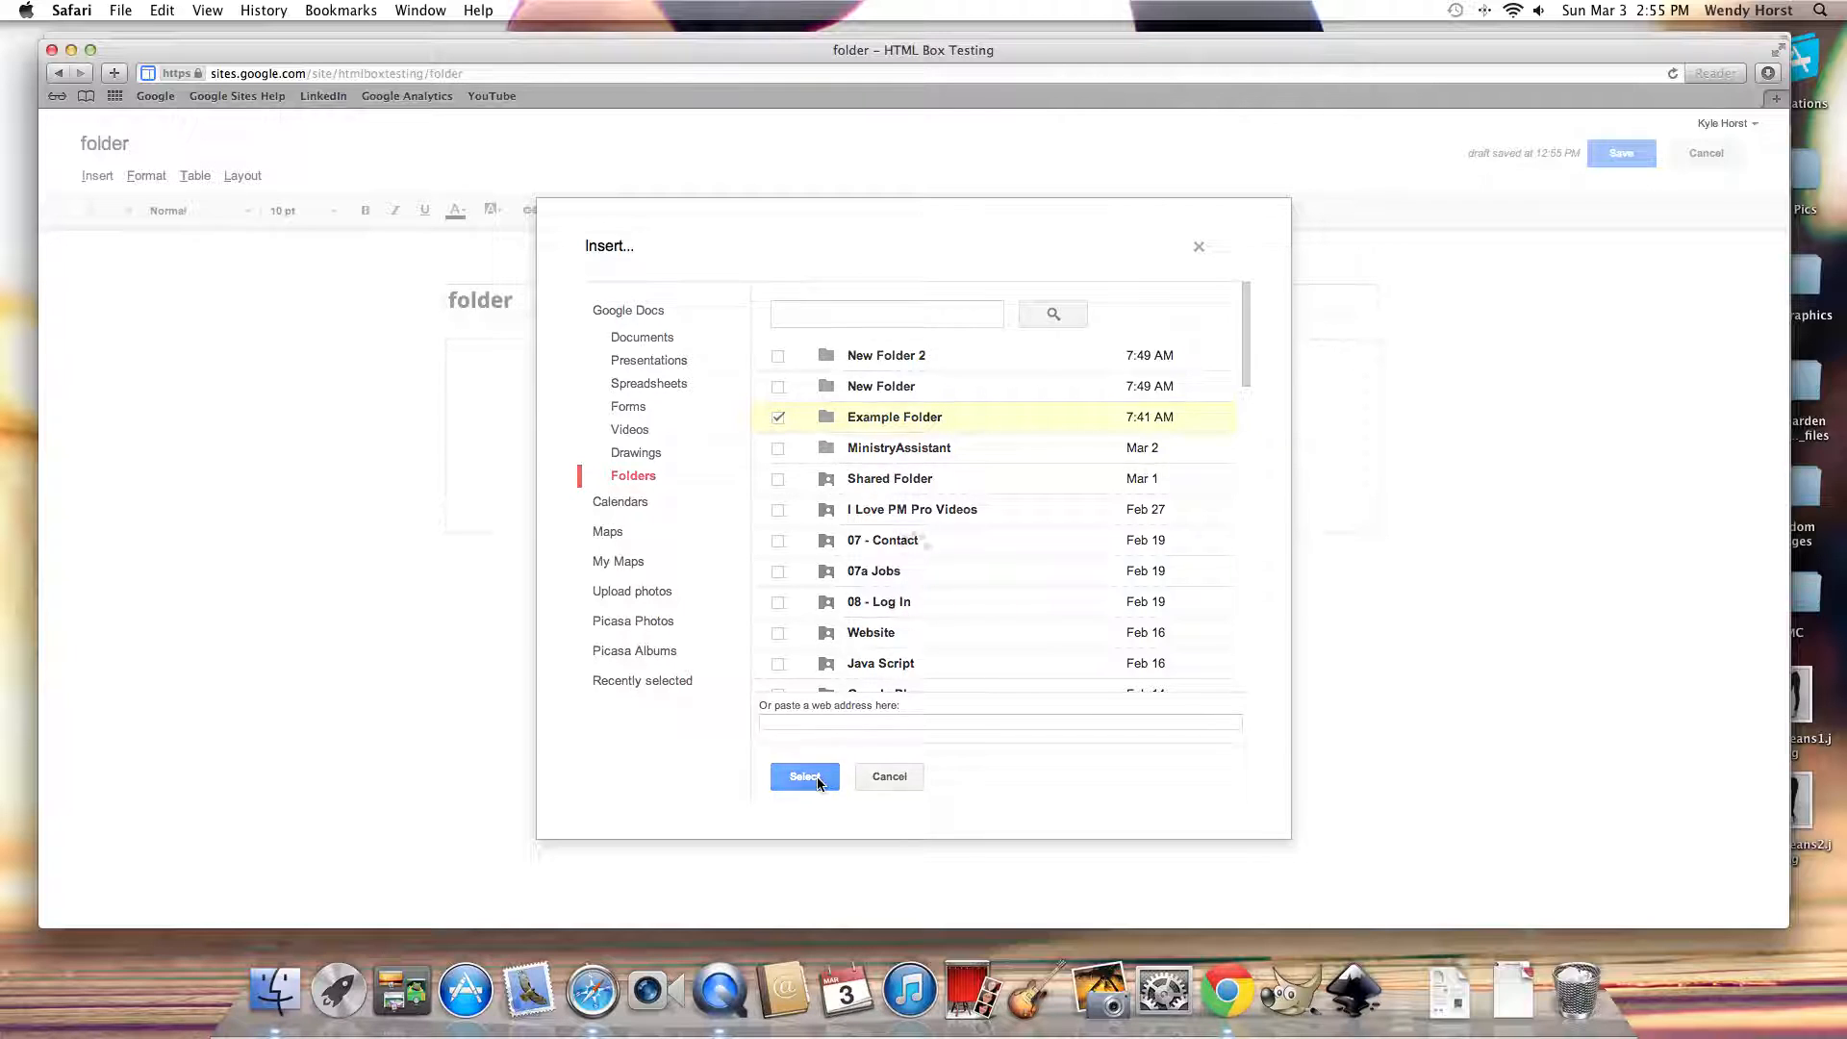
click(804, 777)
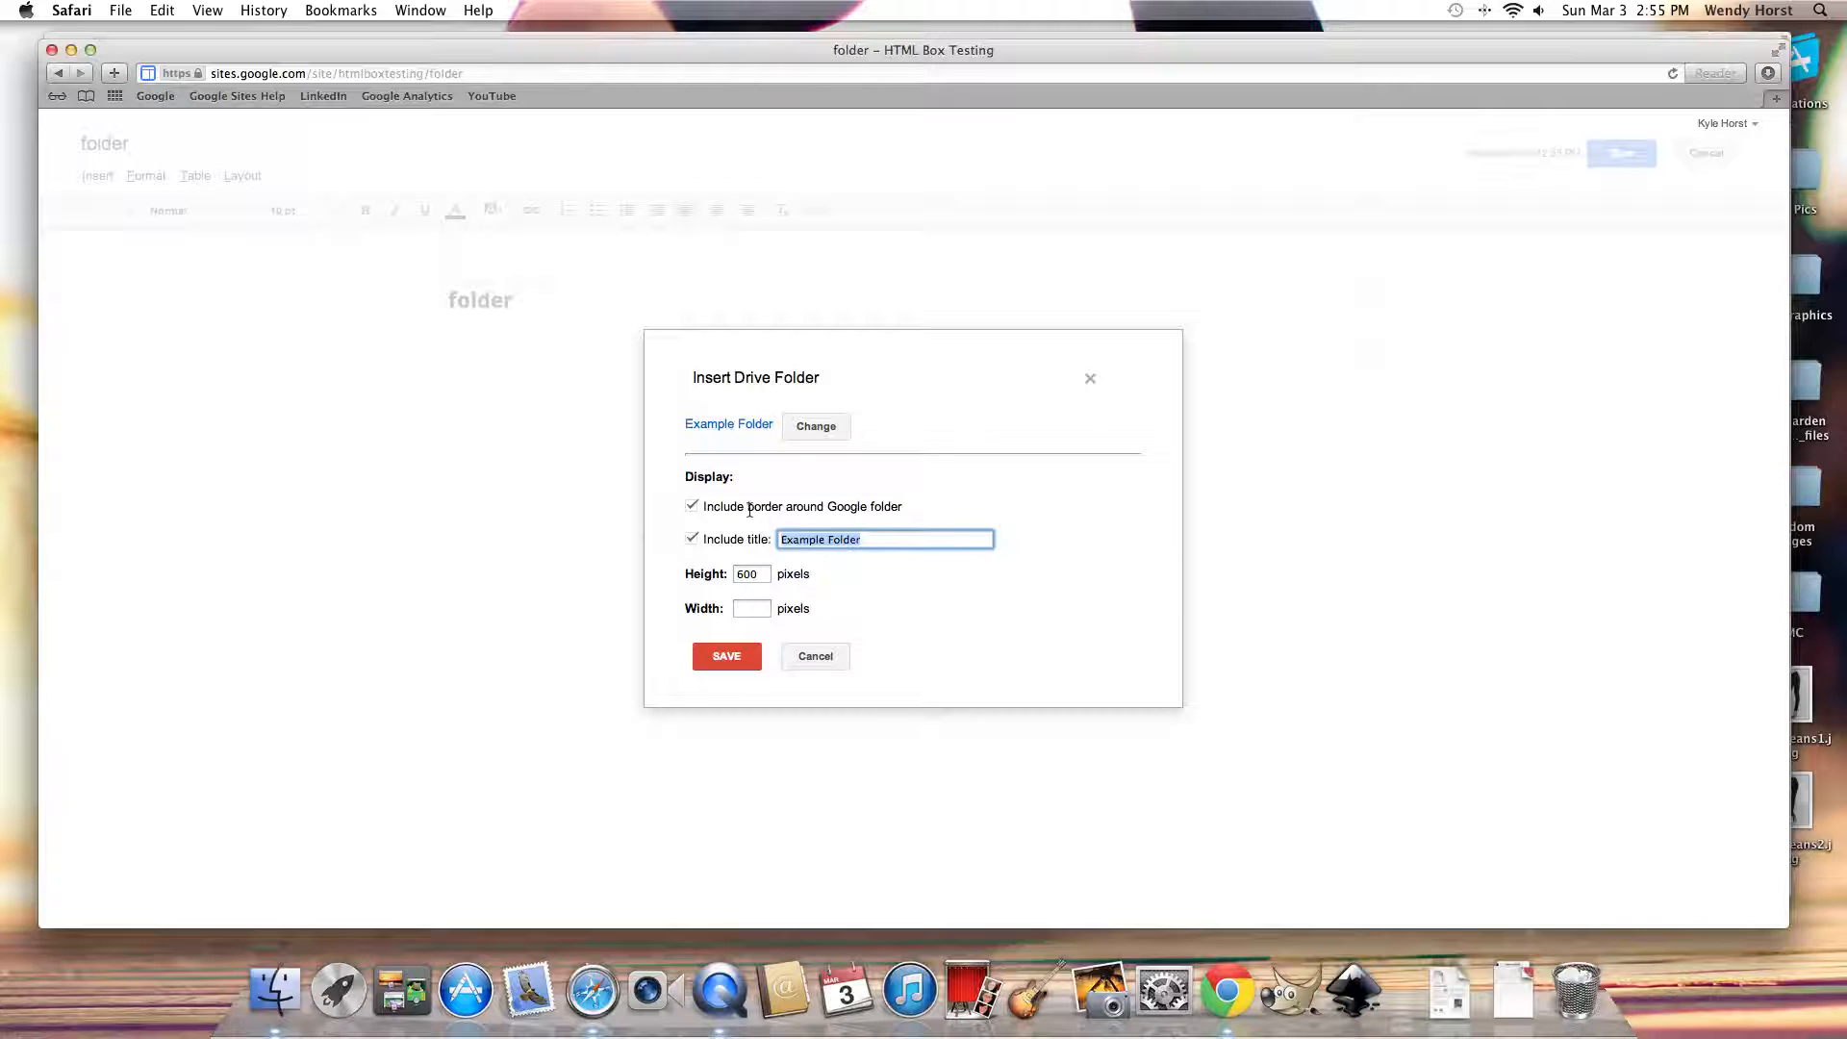
Make the Example Folder embed borderless and untitled at 1000×300 pixels, then save the page.
click(691, 506)
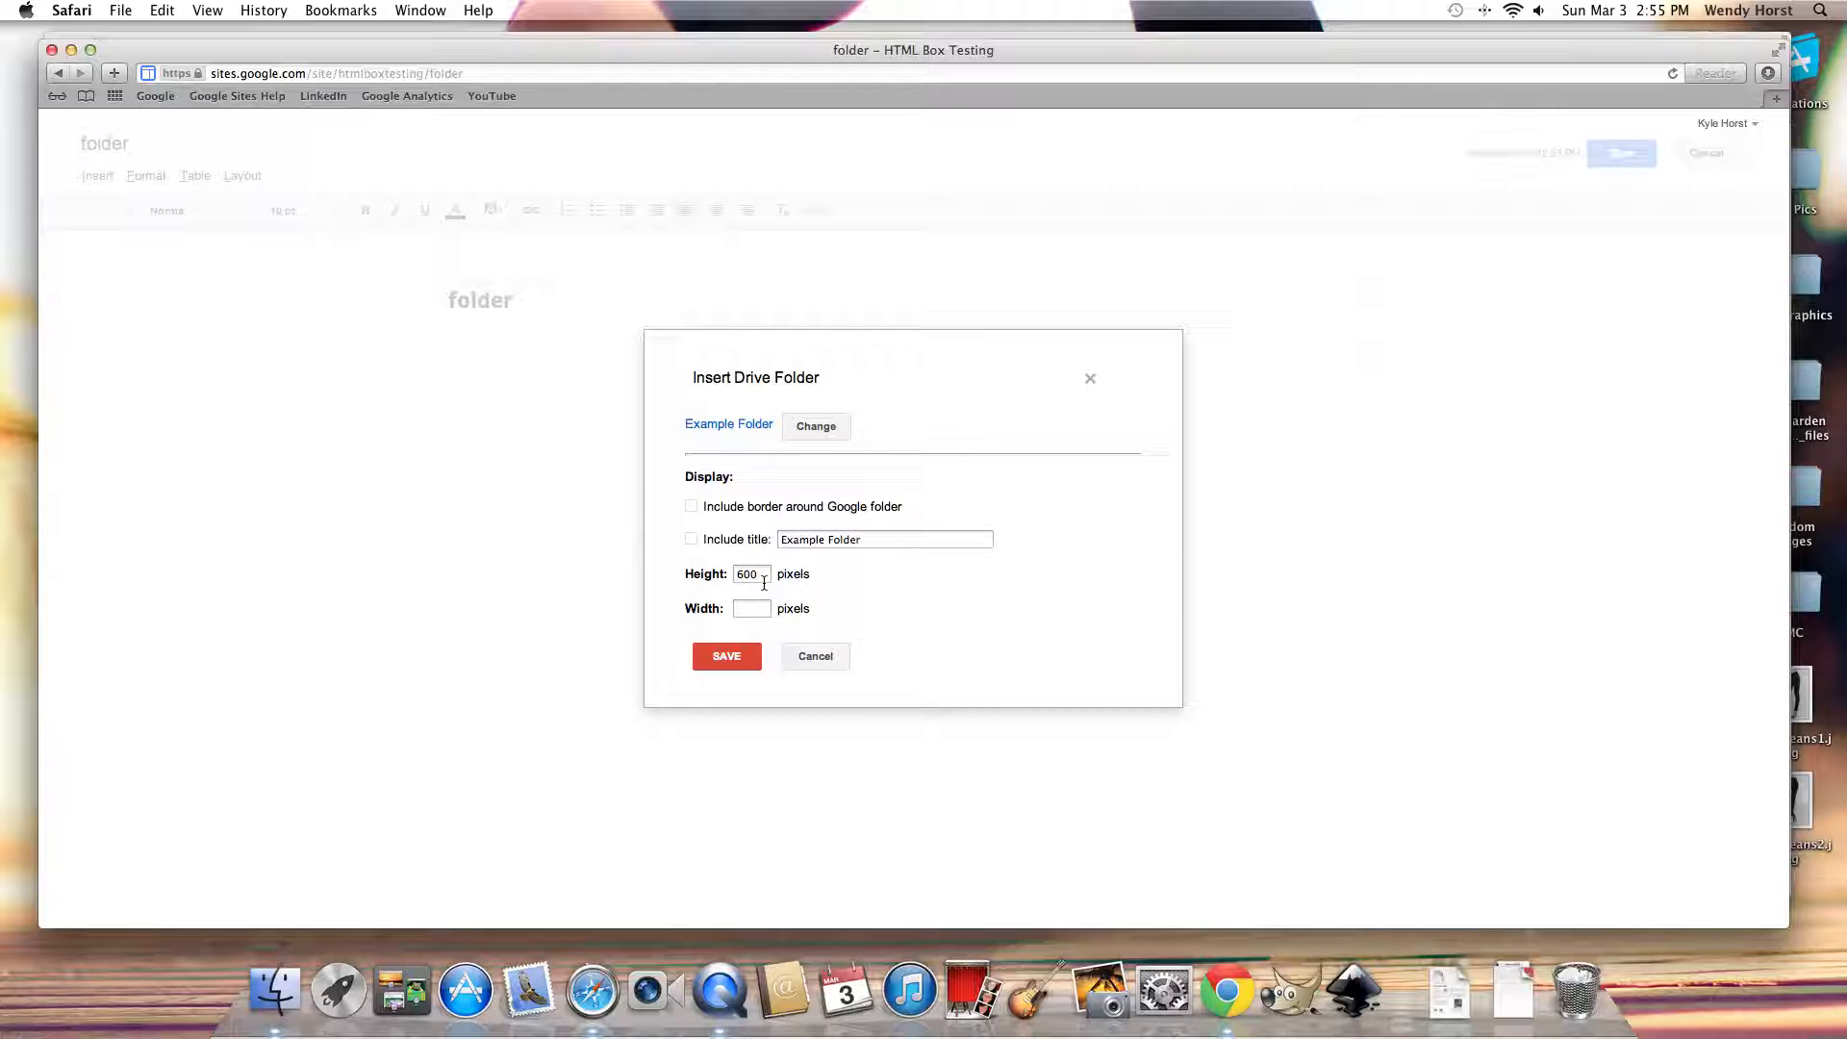
click(751, 608)
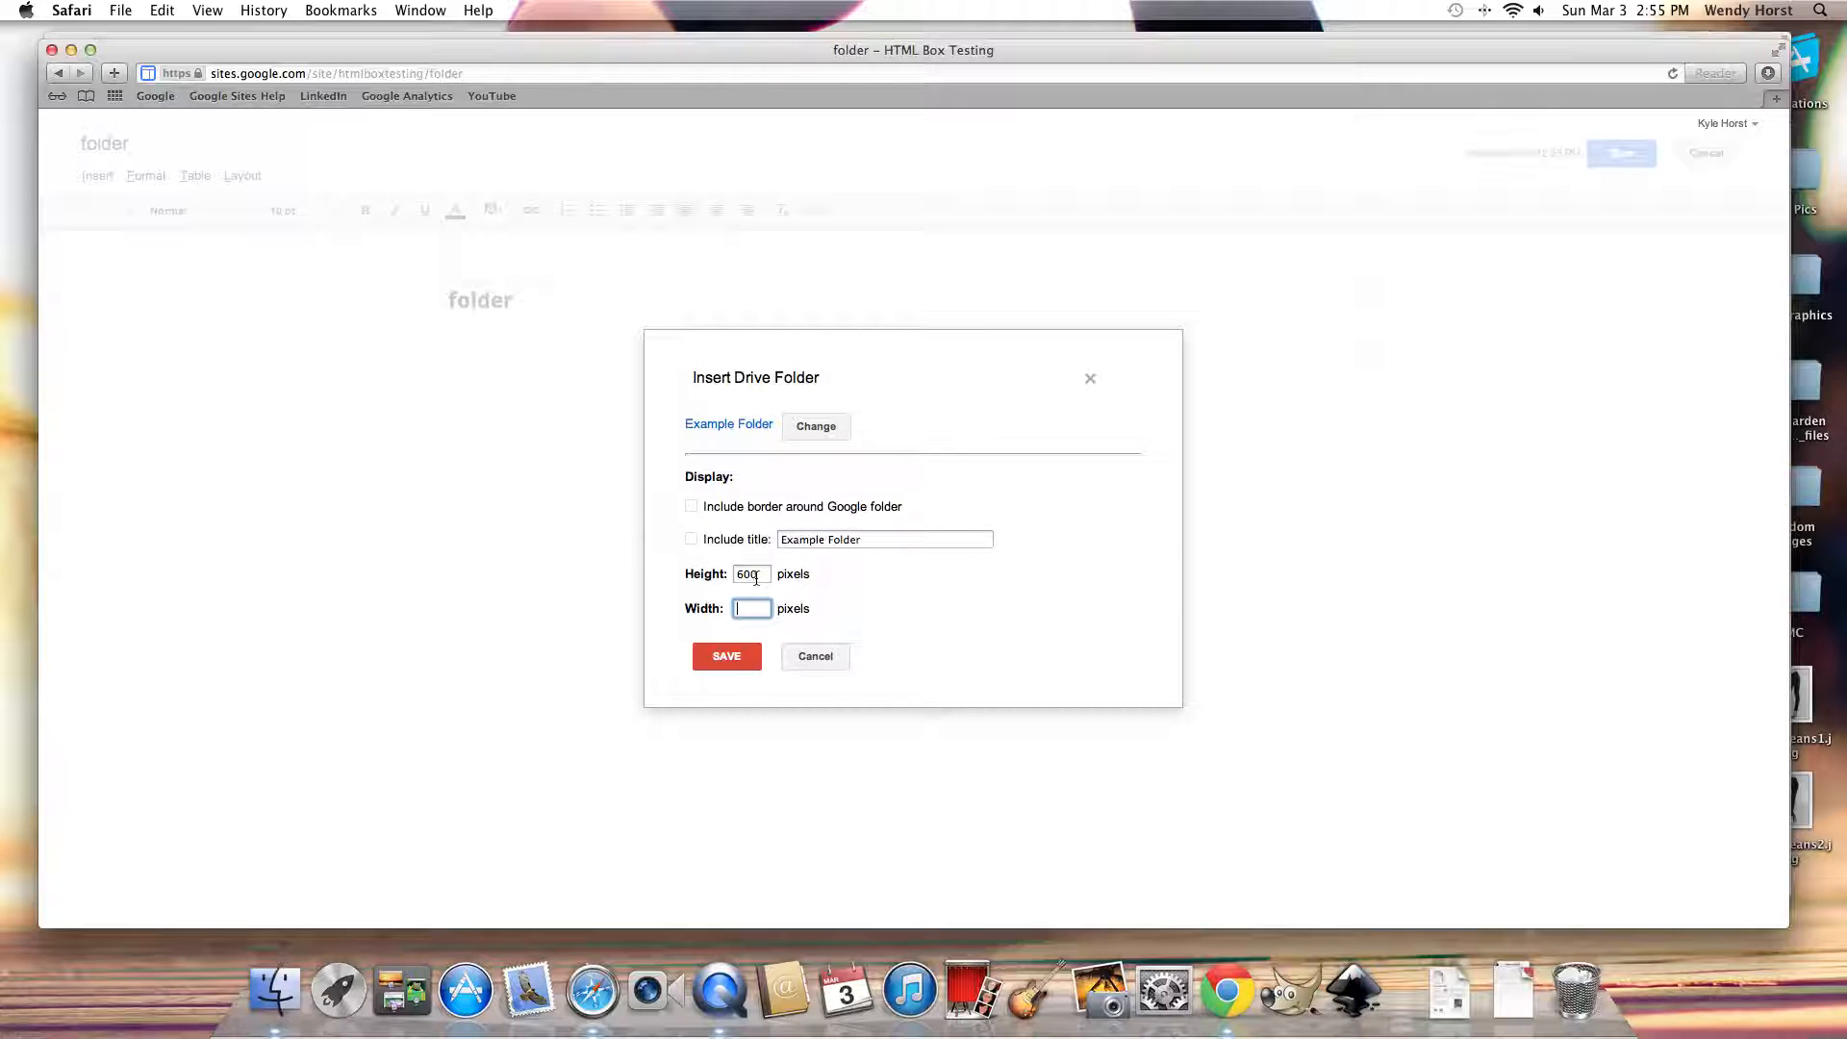
text(1000)
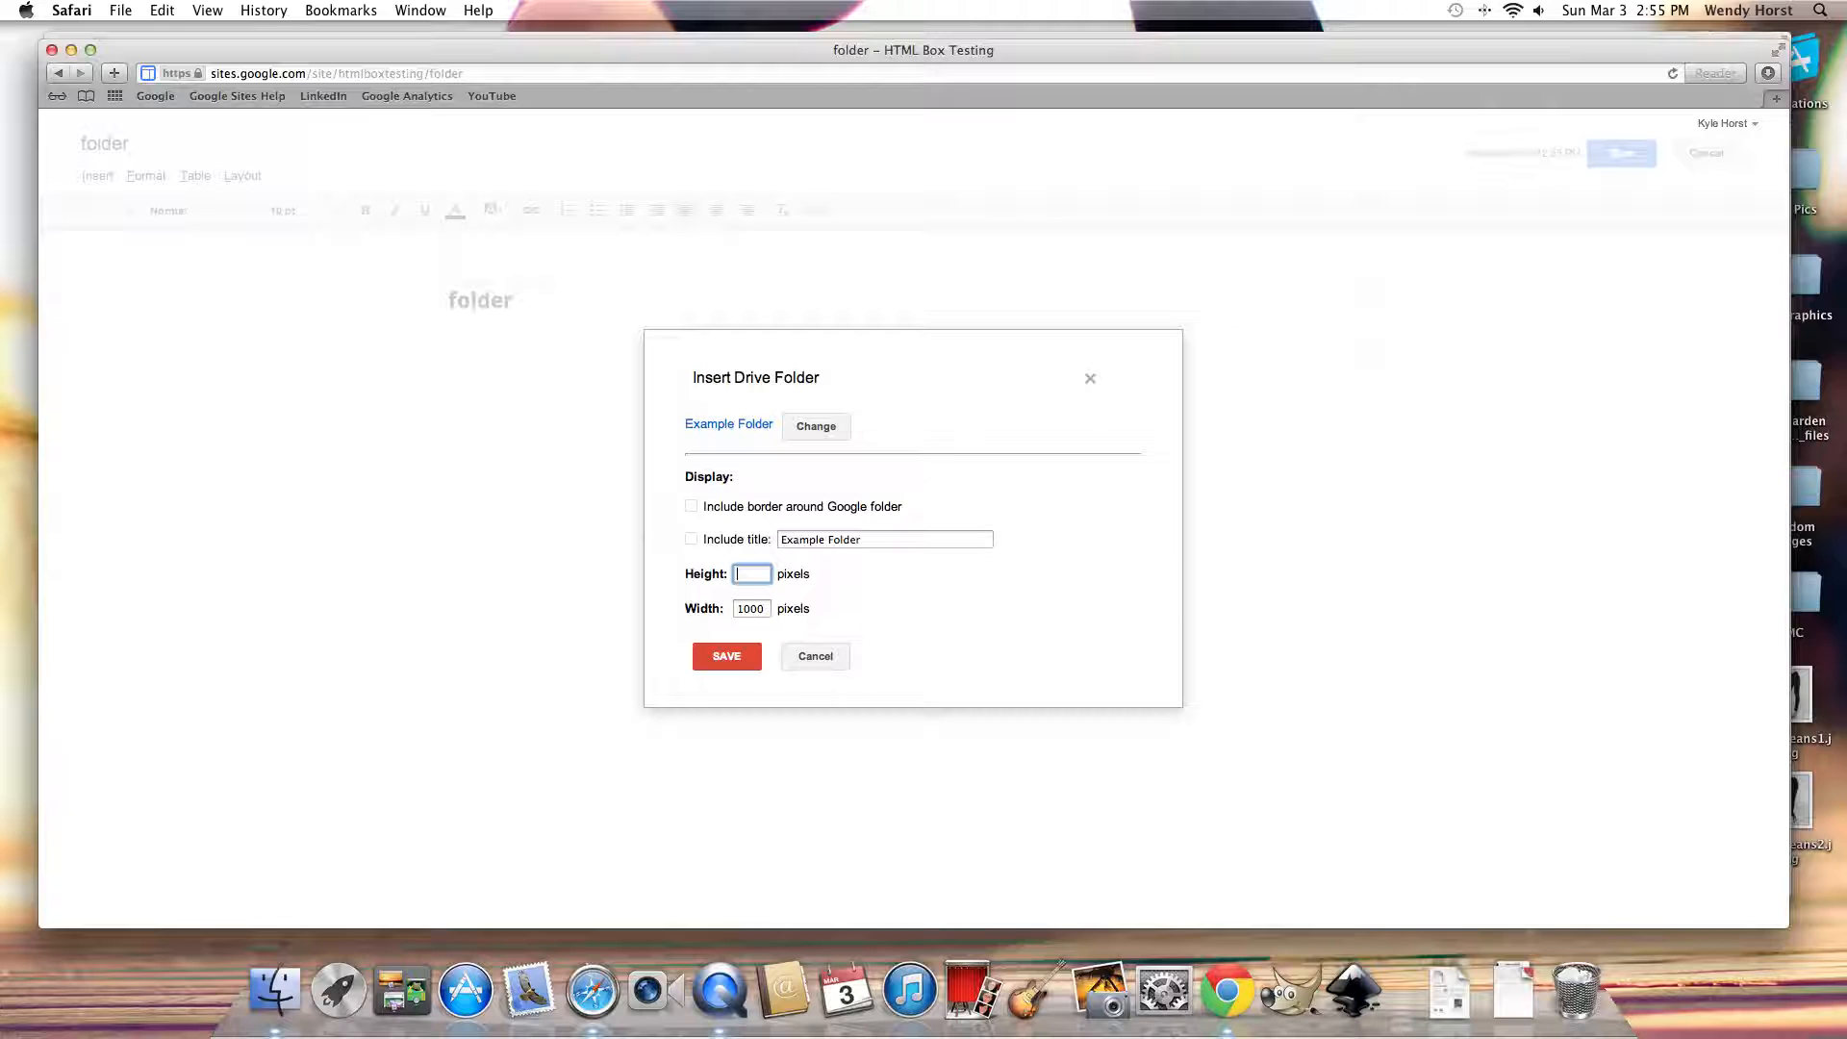
text(300)
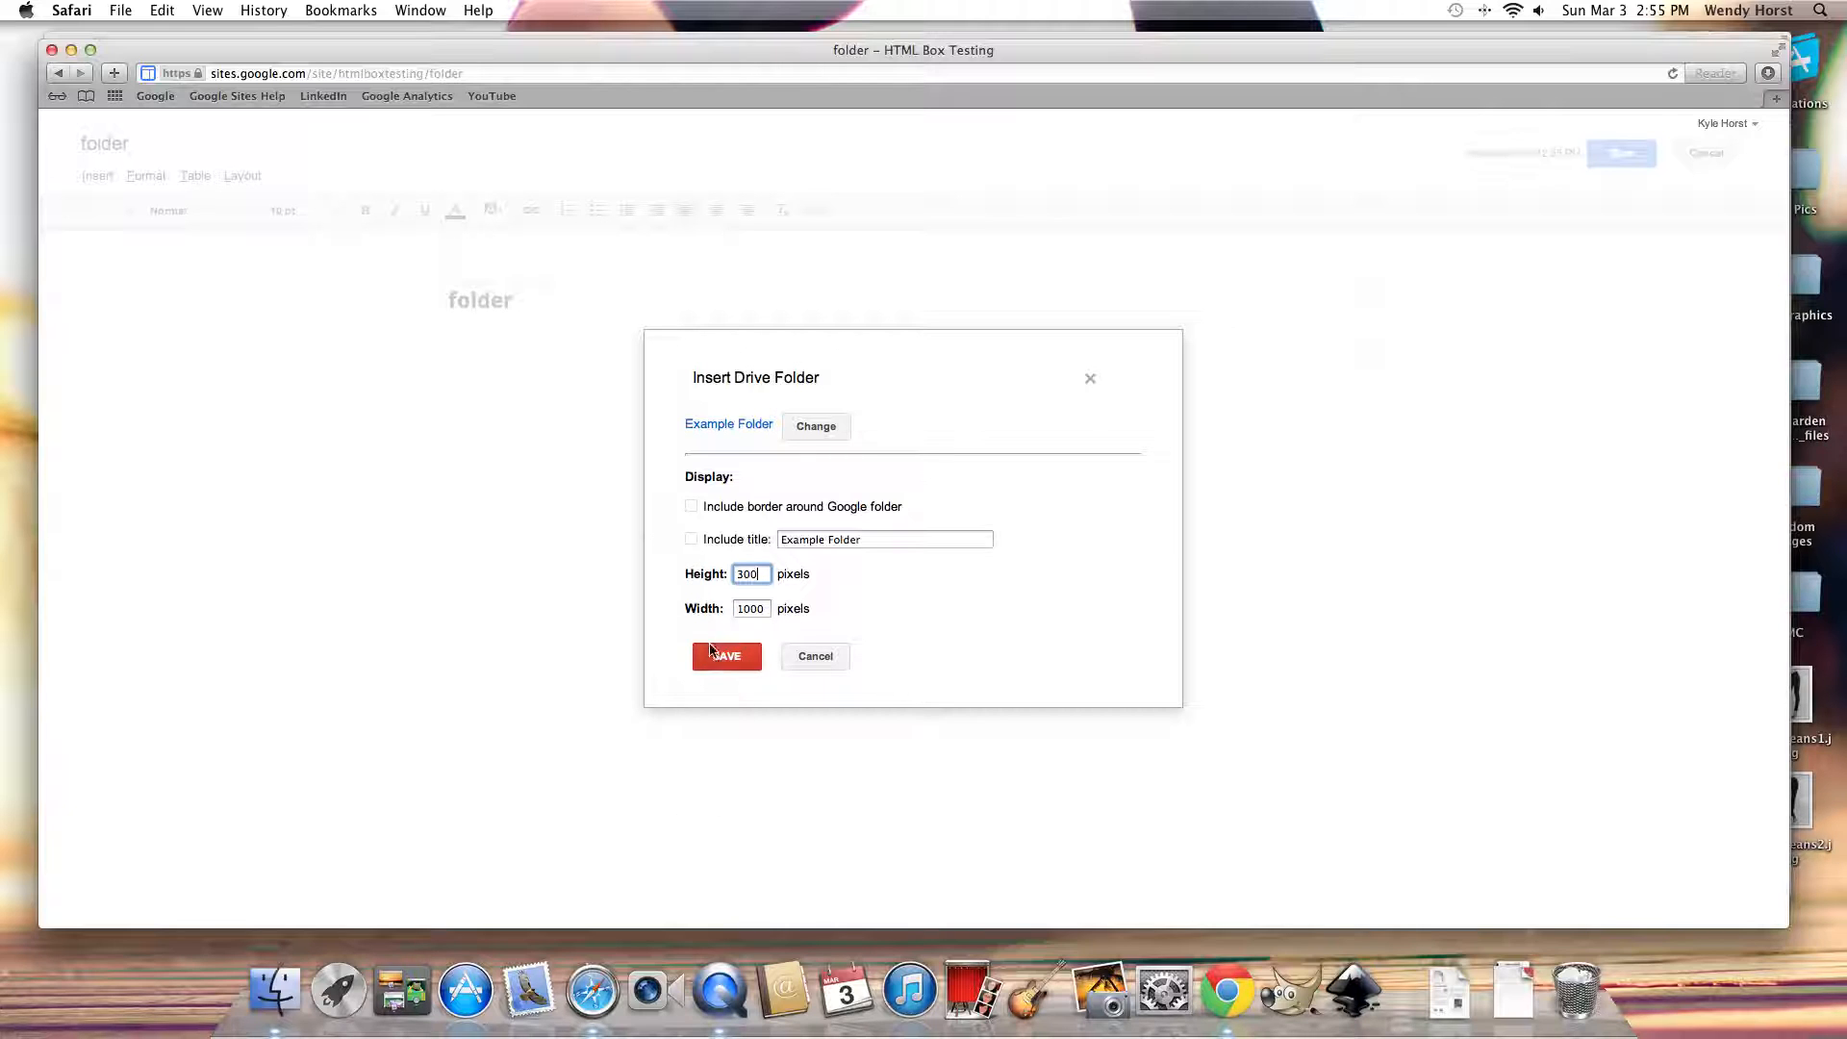
click(726, 656)
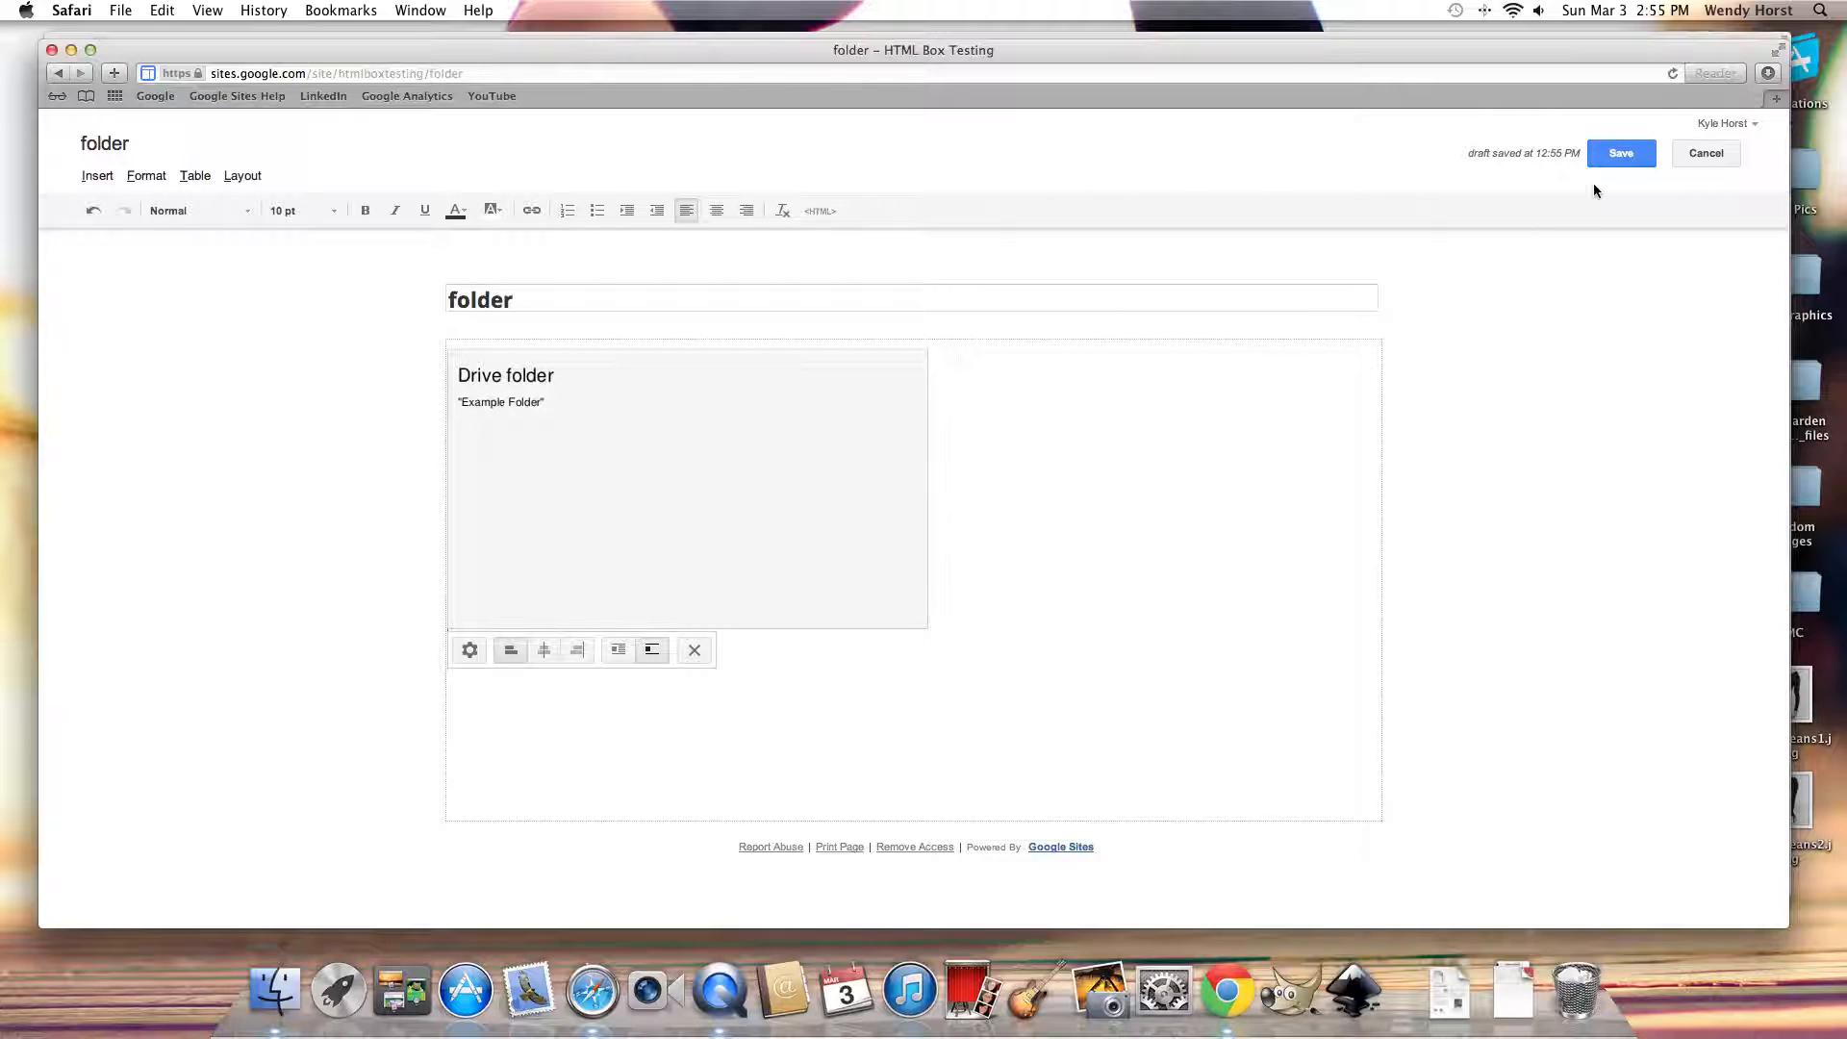
click(1622, 153)
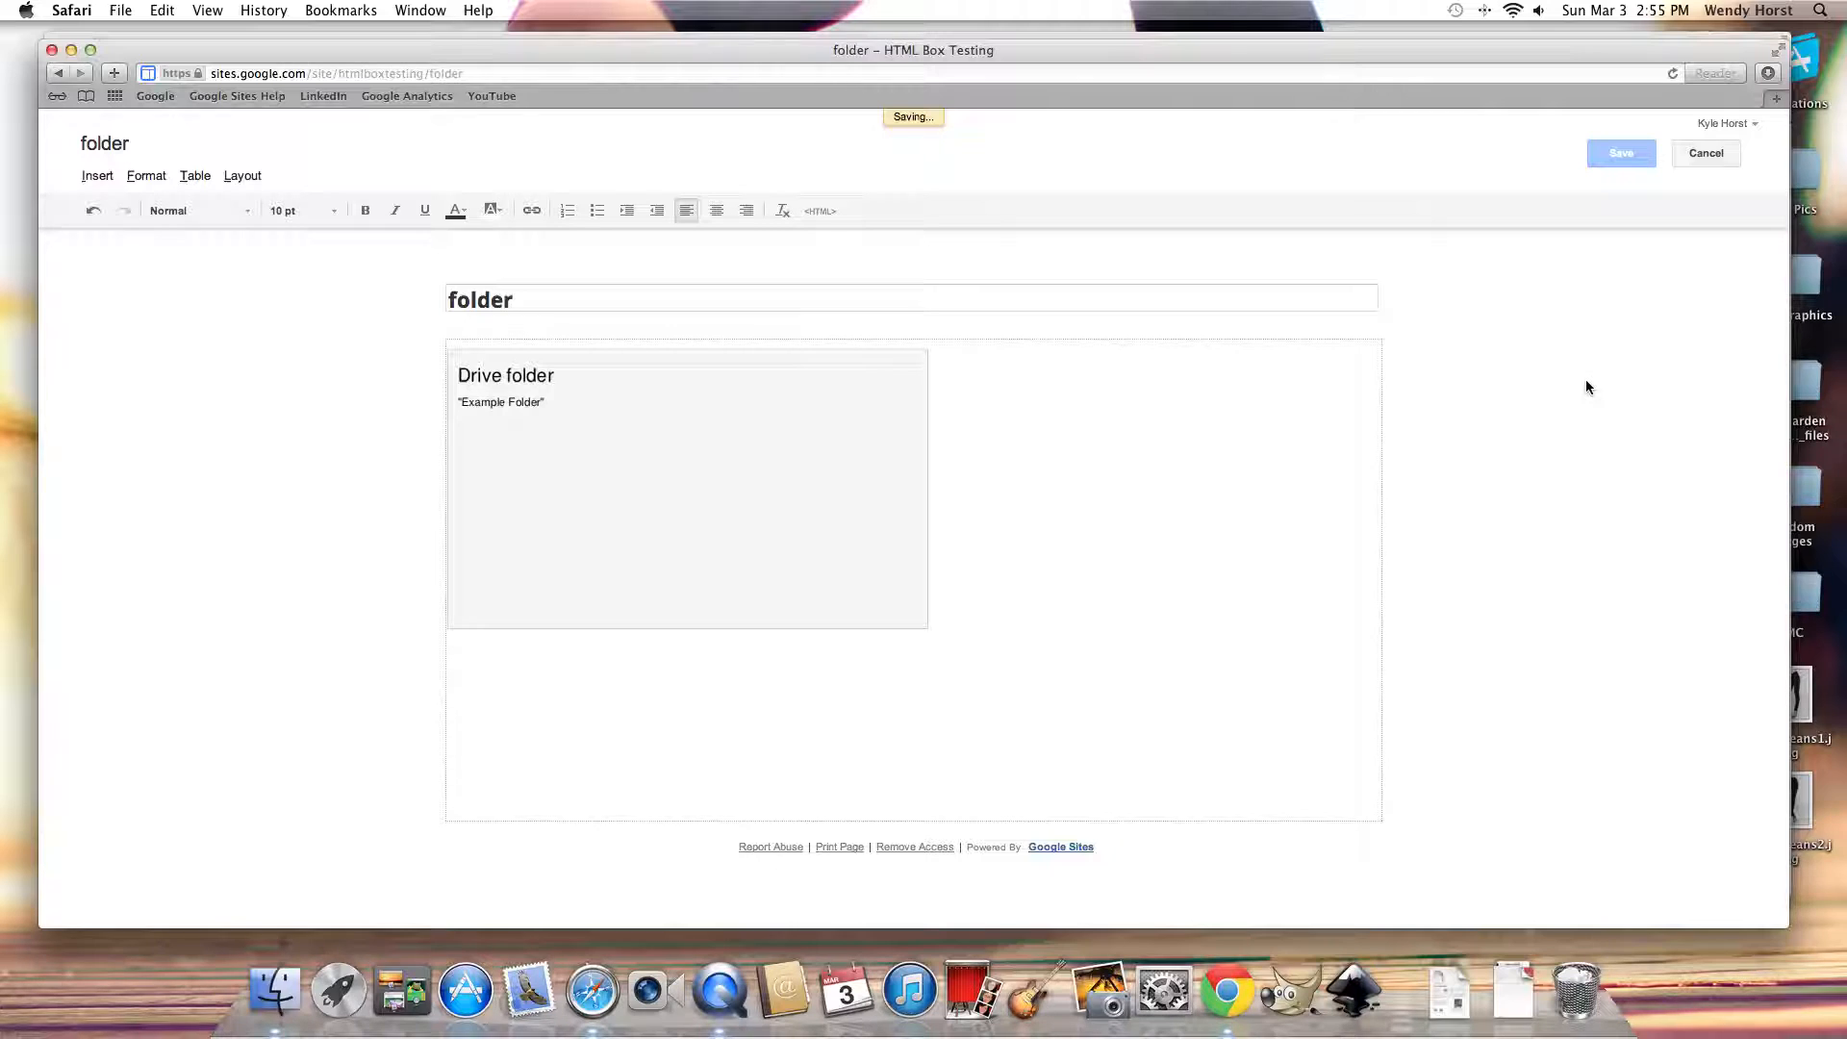
Save the folder page containing the Example Folder embed.
click(1621, 153)
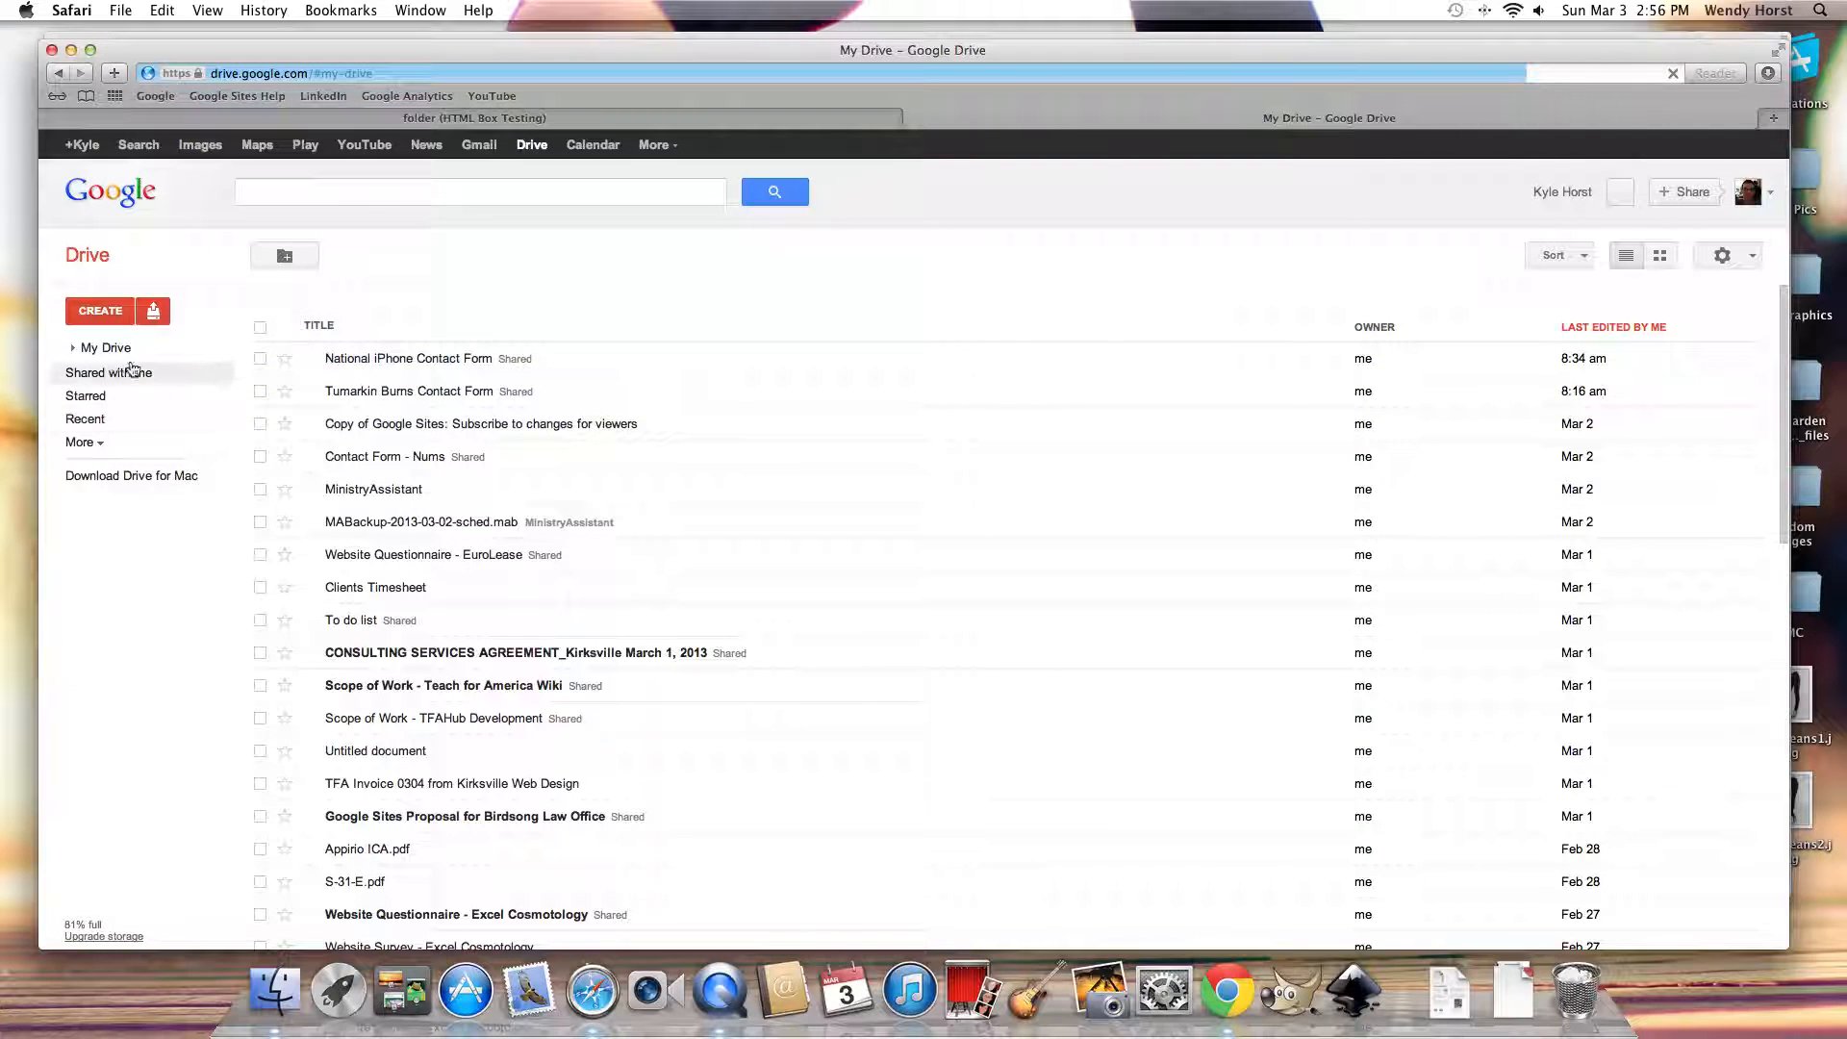
Open Example Folder from the My Drive folder tree.
click(90, 345)
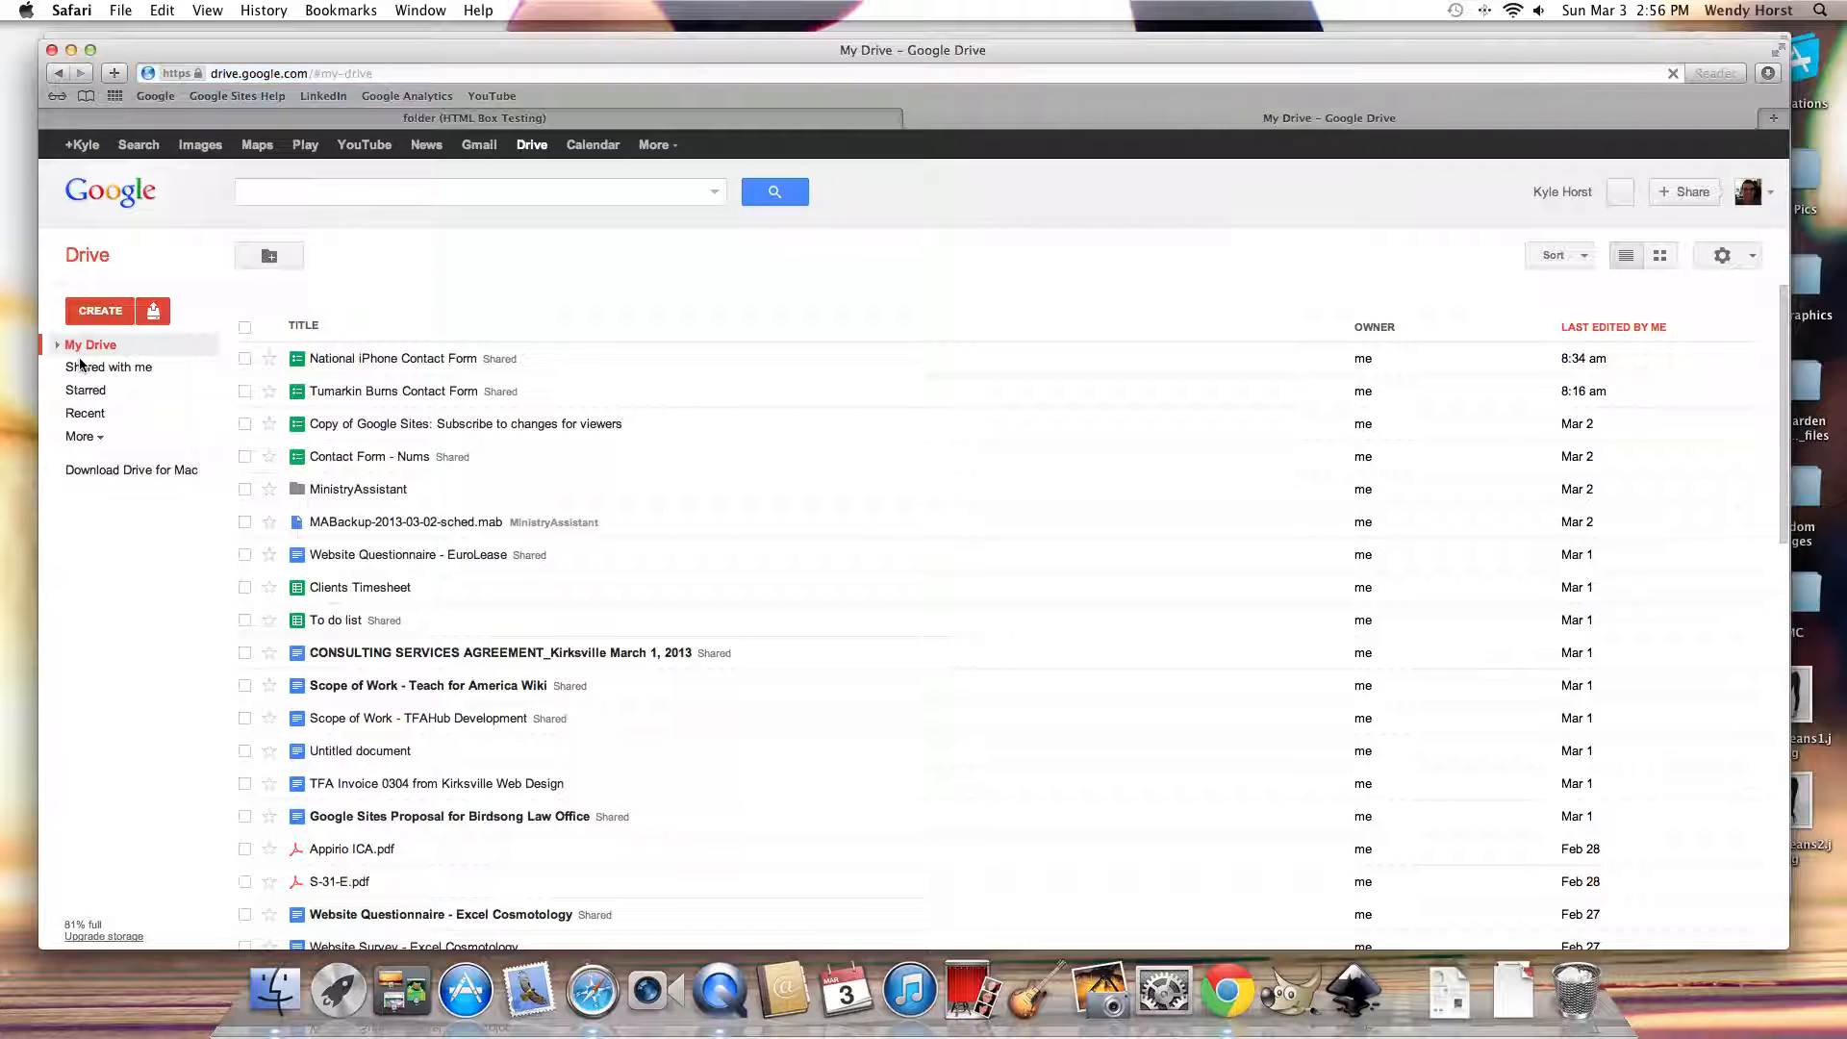
click(56, 345)
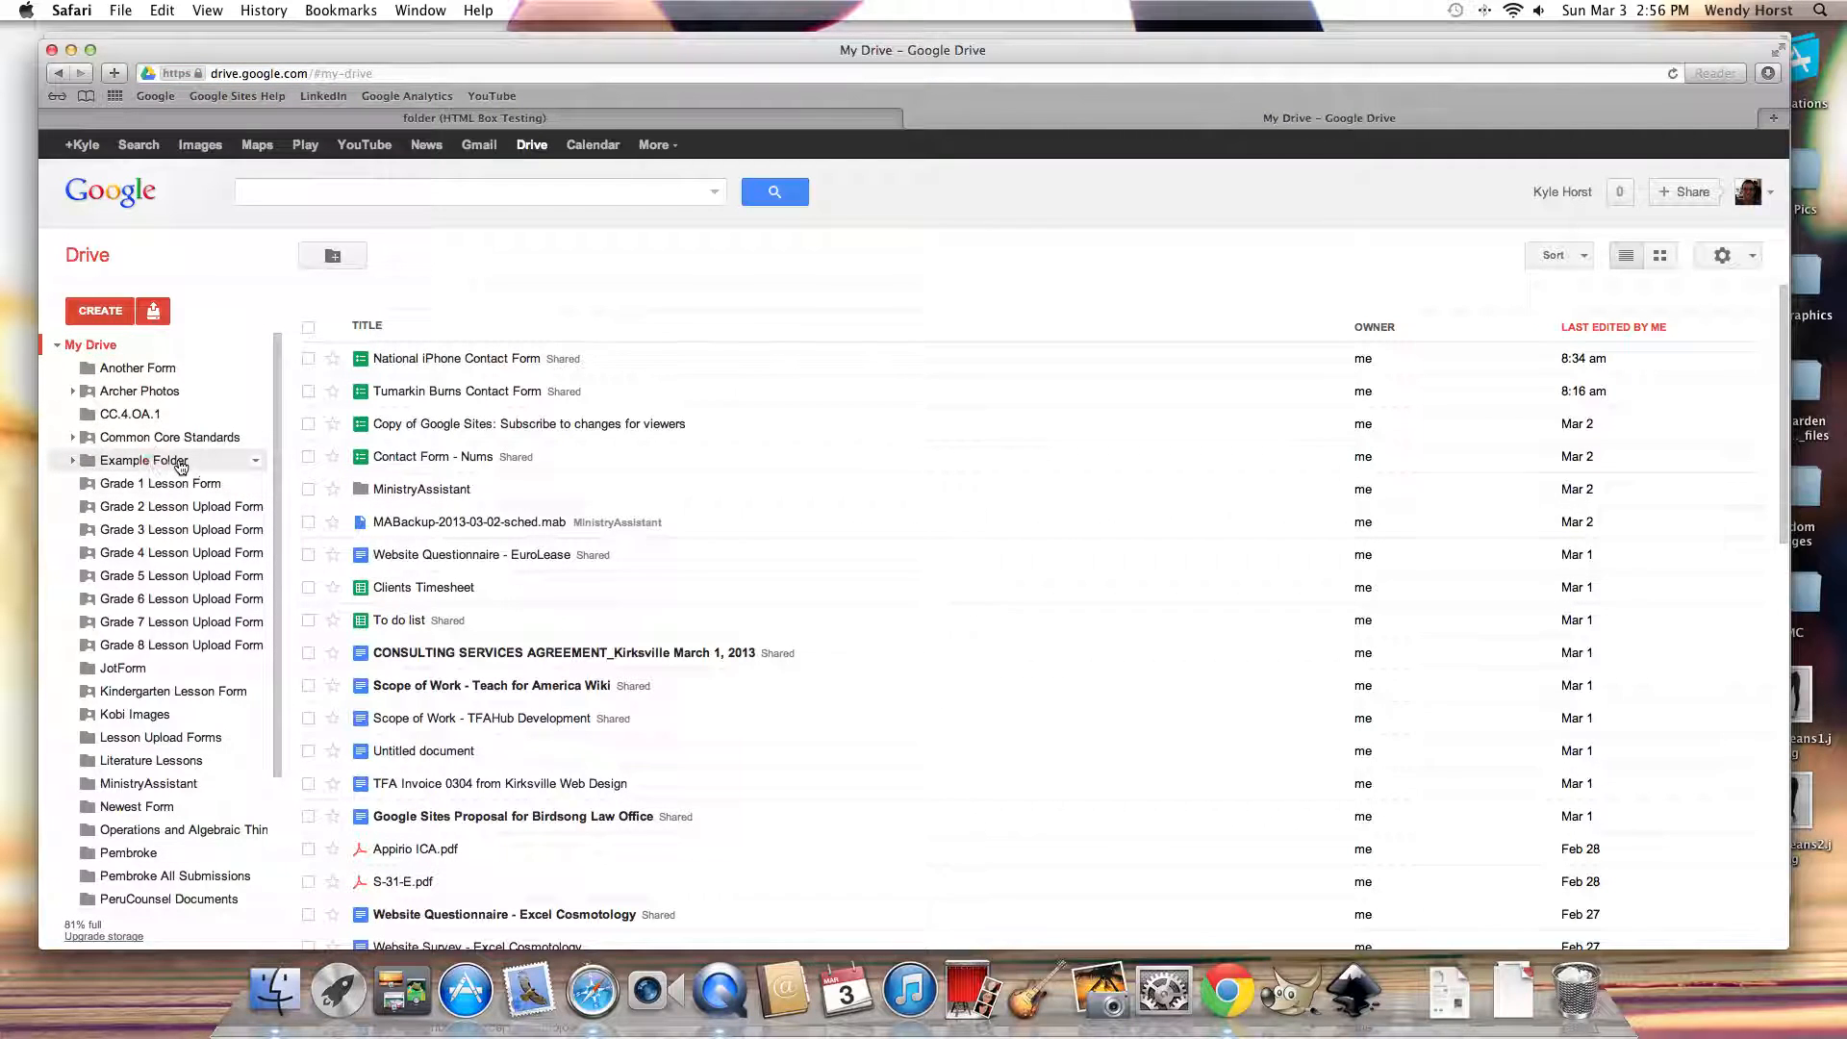
double_click(144, 460)
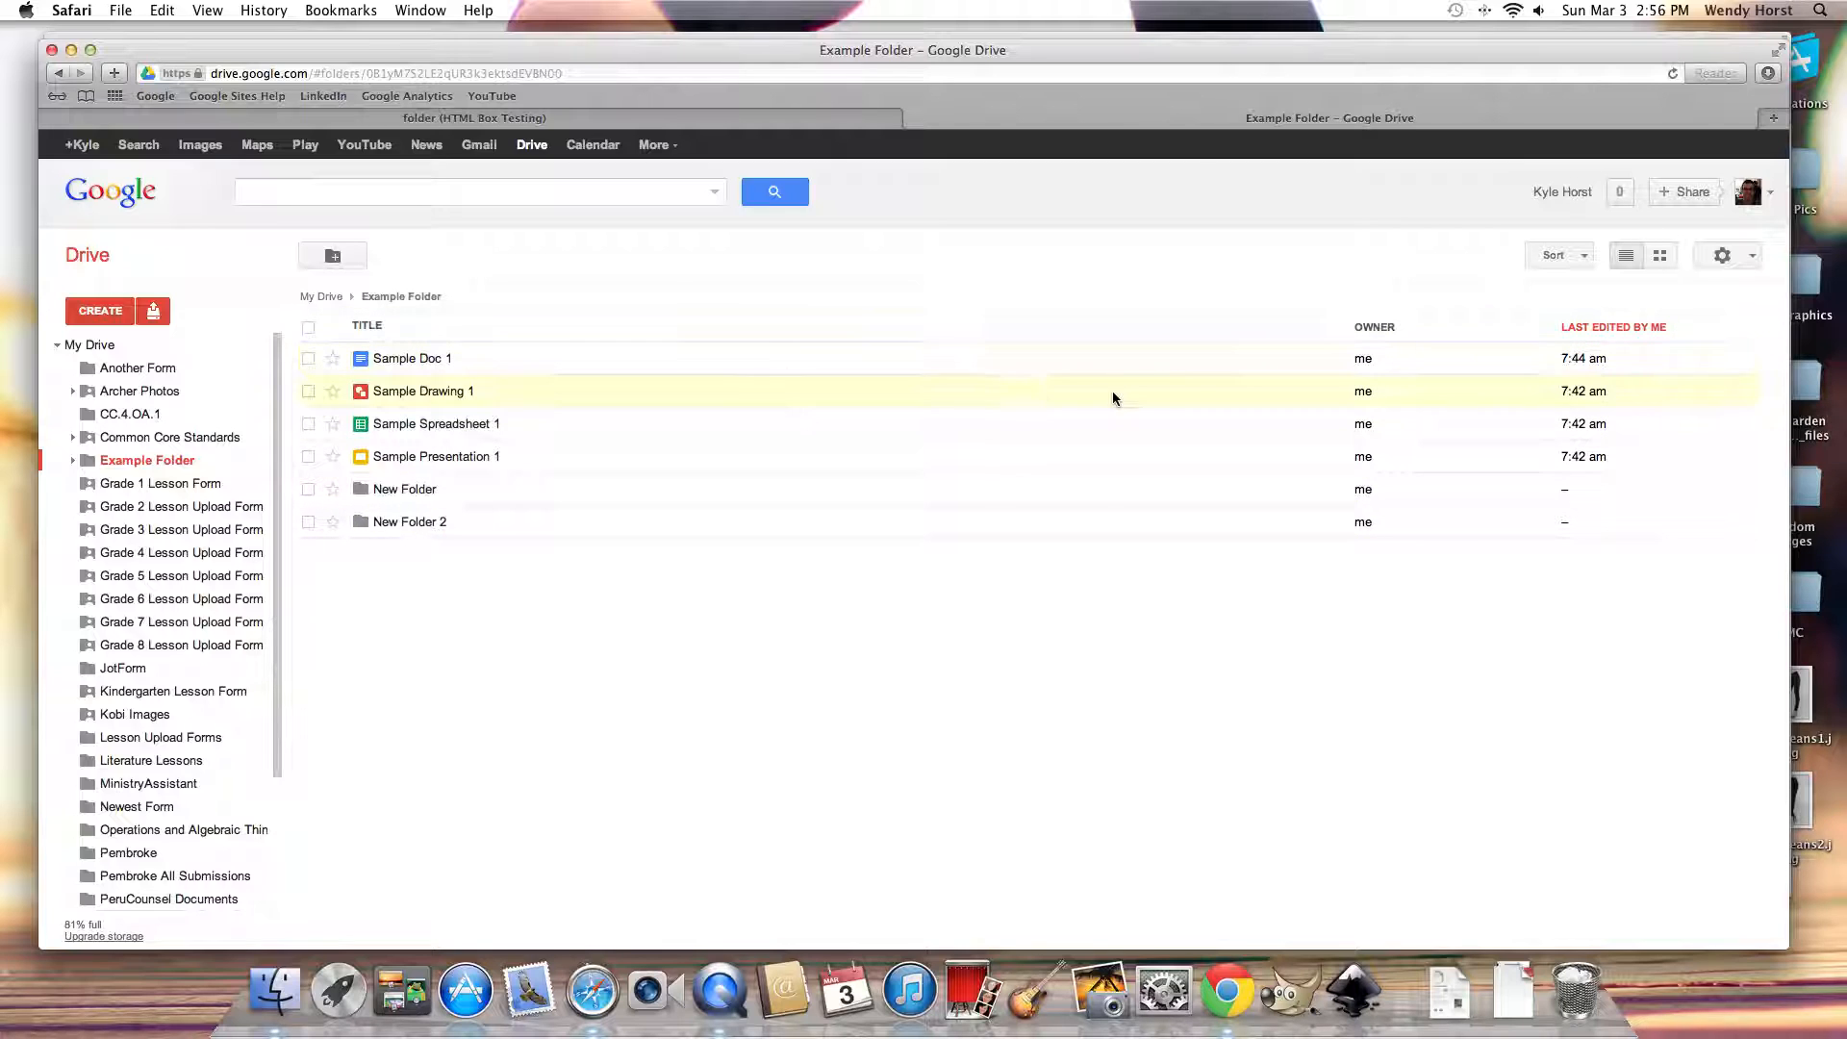
View Sample Doc 1's details, including its 'Document for an example folder embed' description.
click(308, 358)
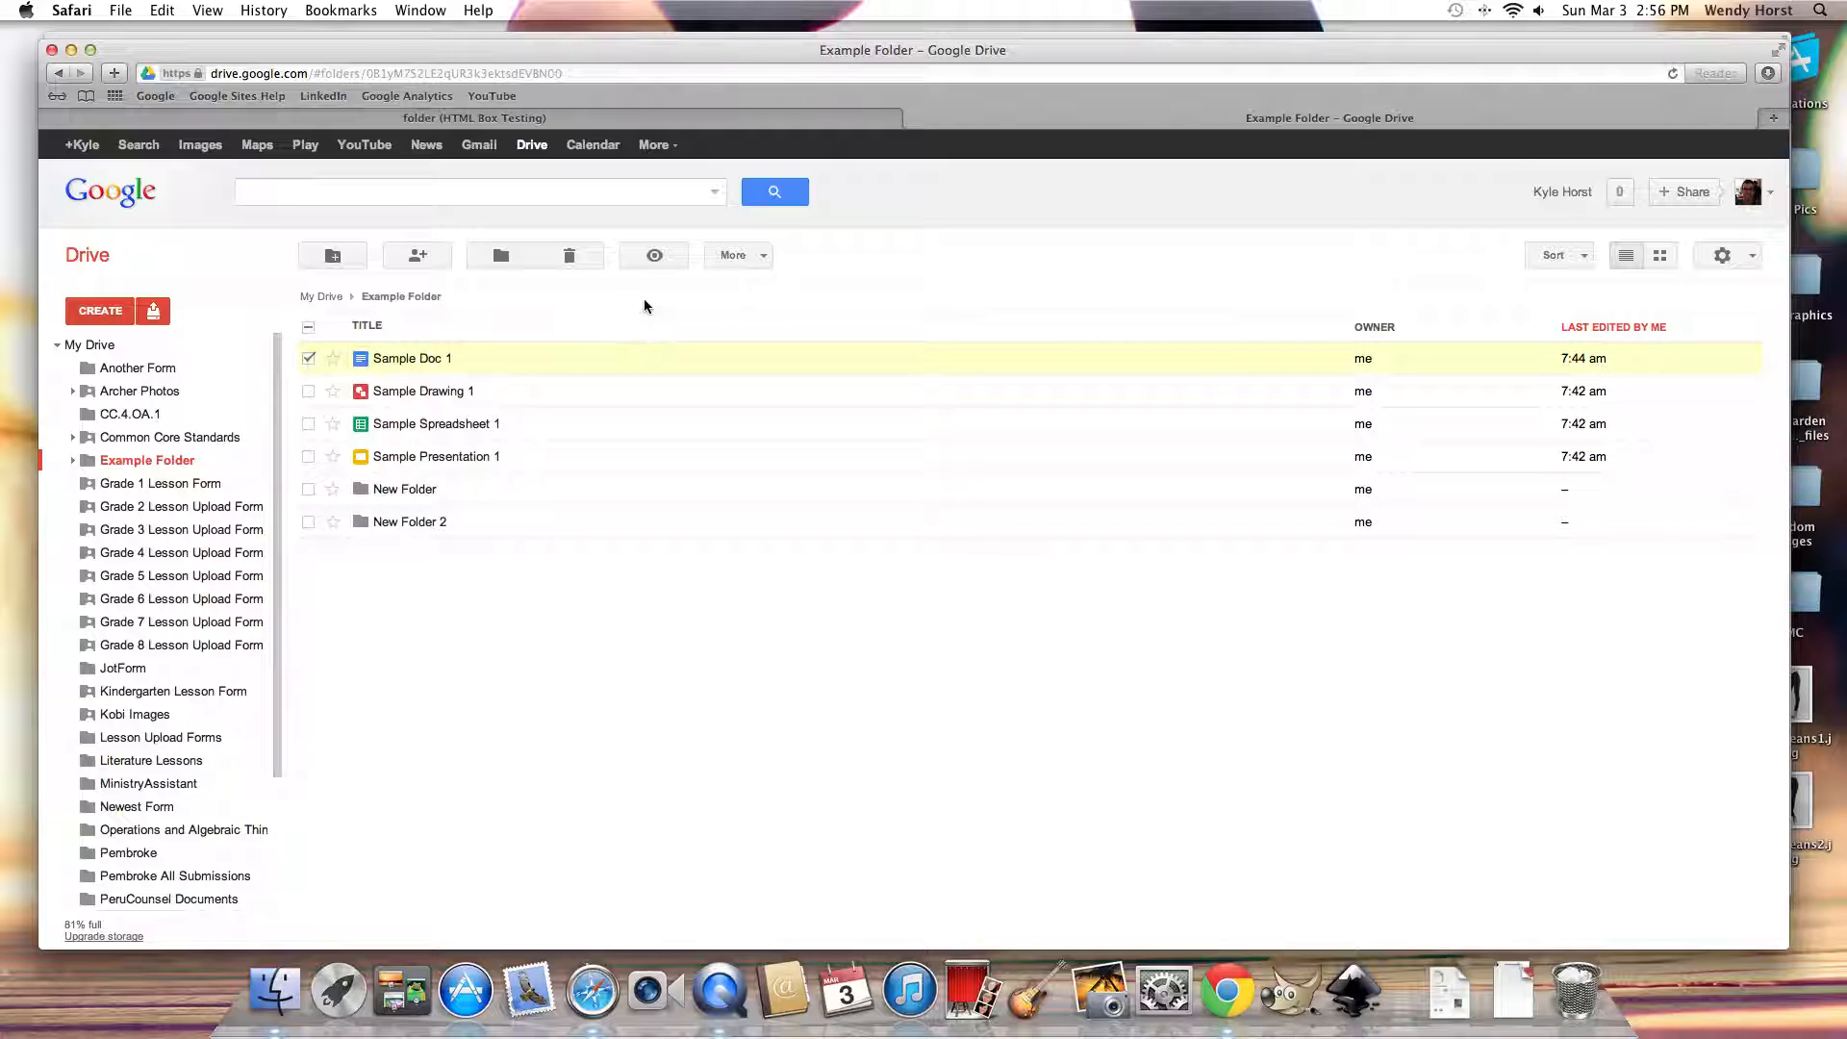
click(736, 255)
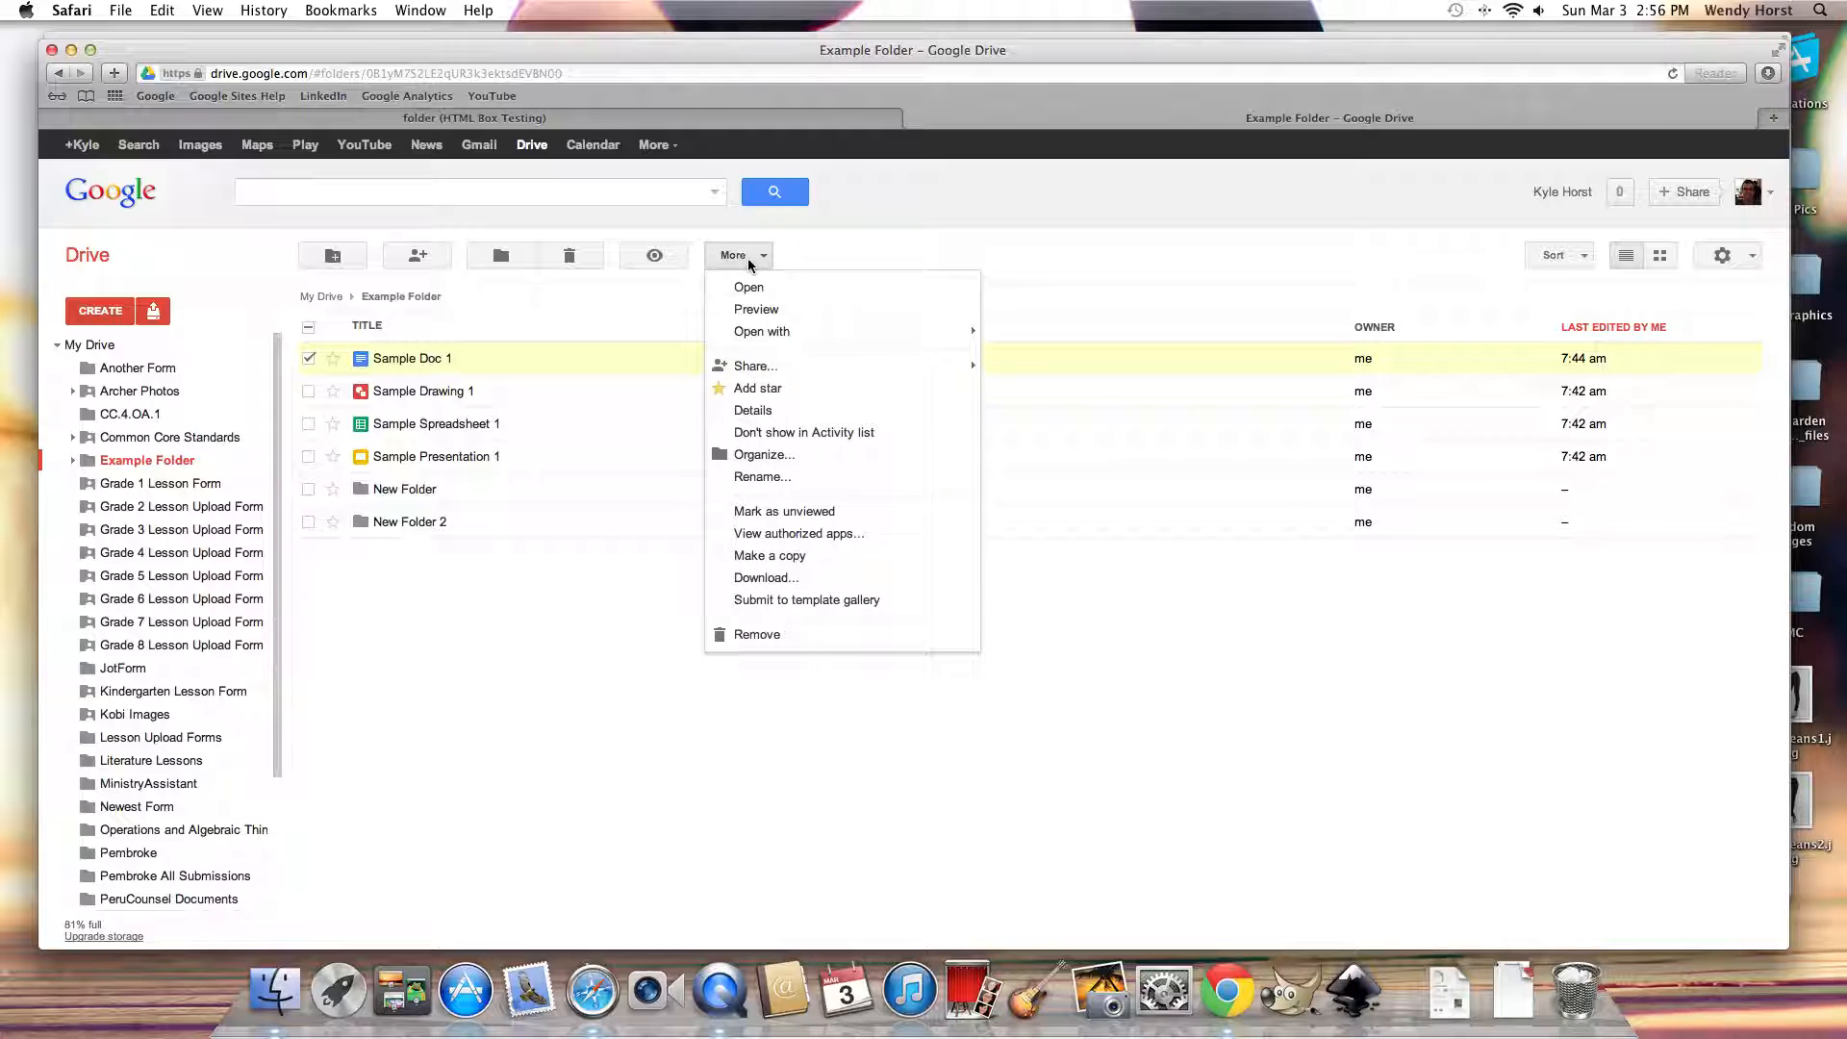
click(746, 419)
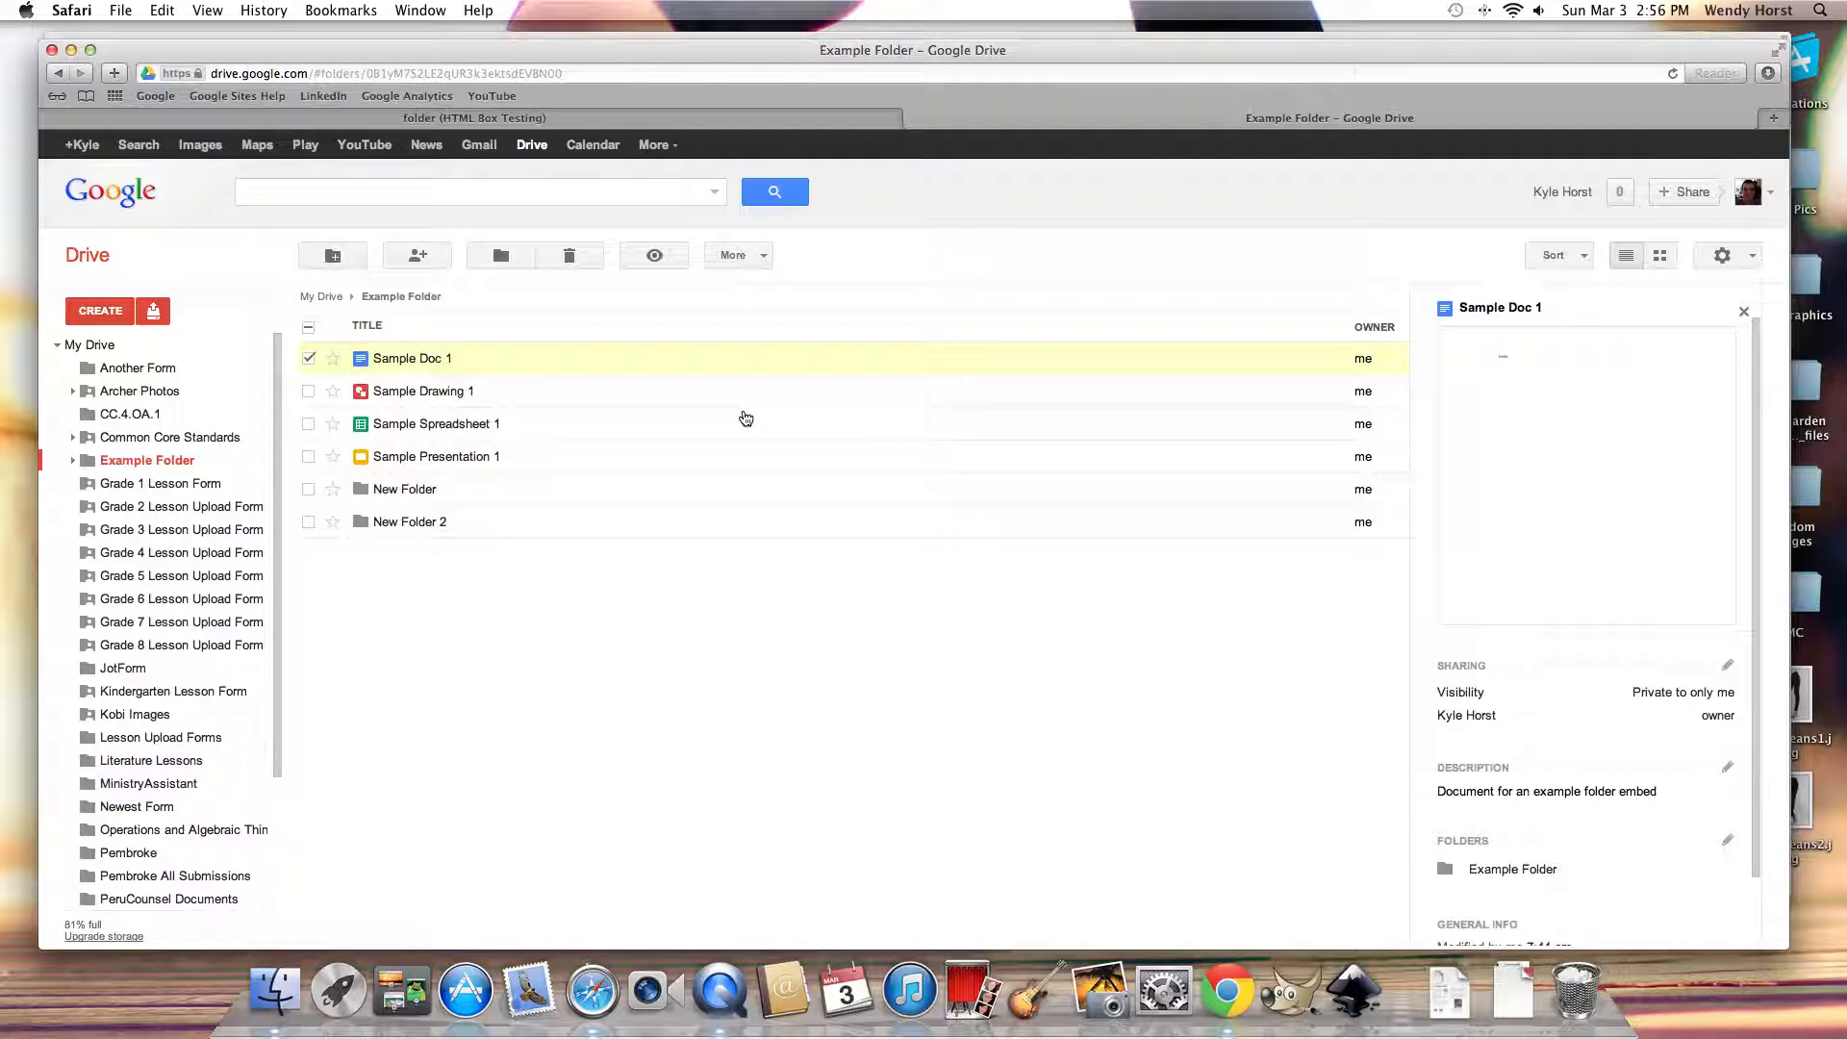
mouse_move(1605, 622)
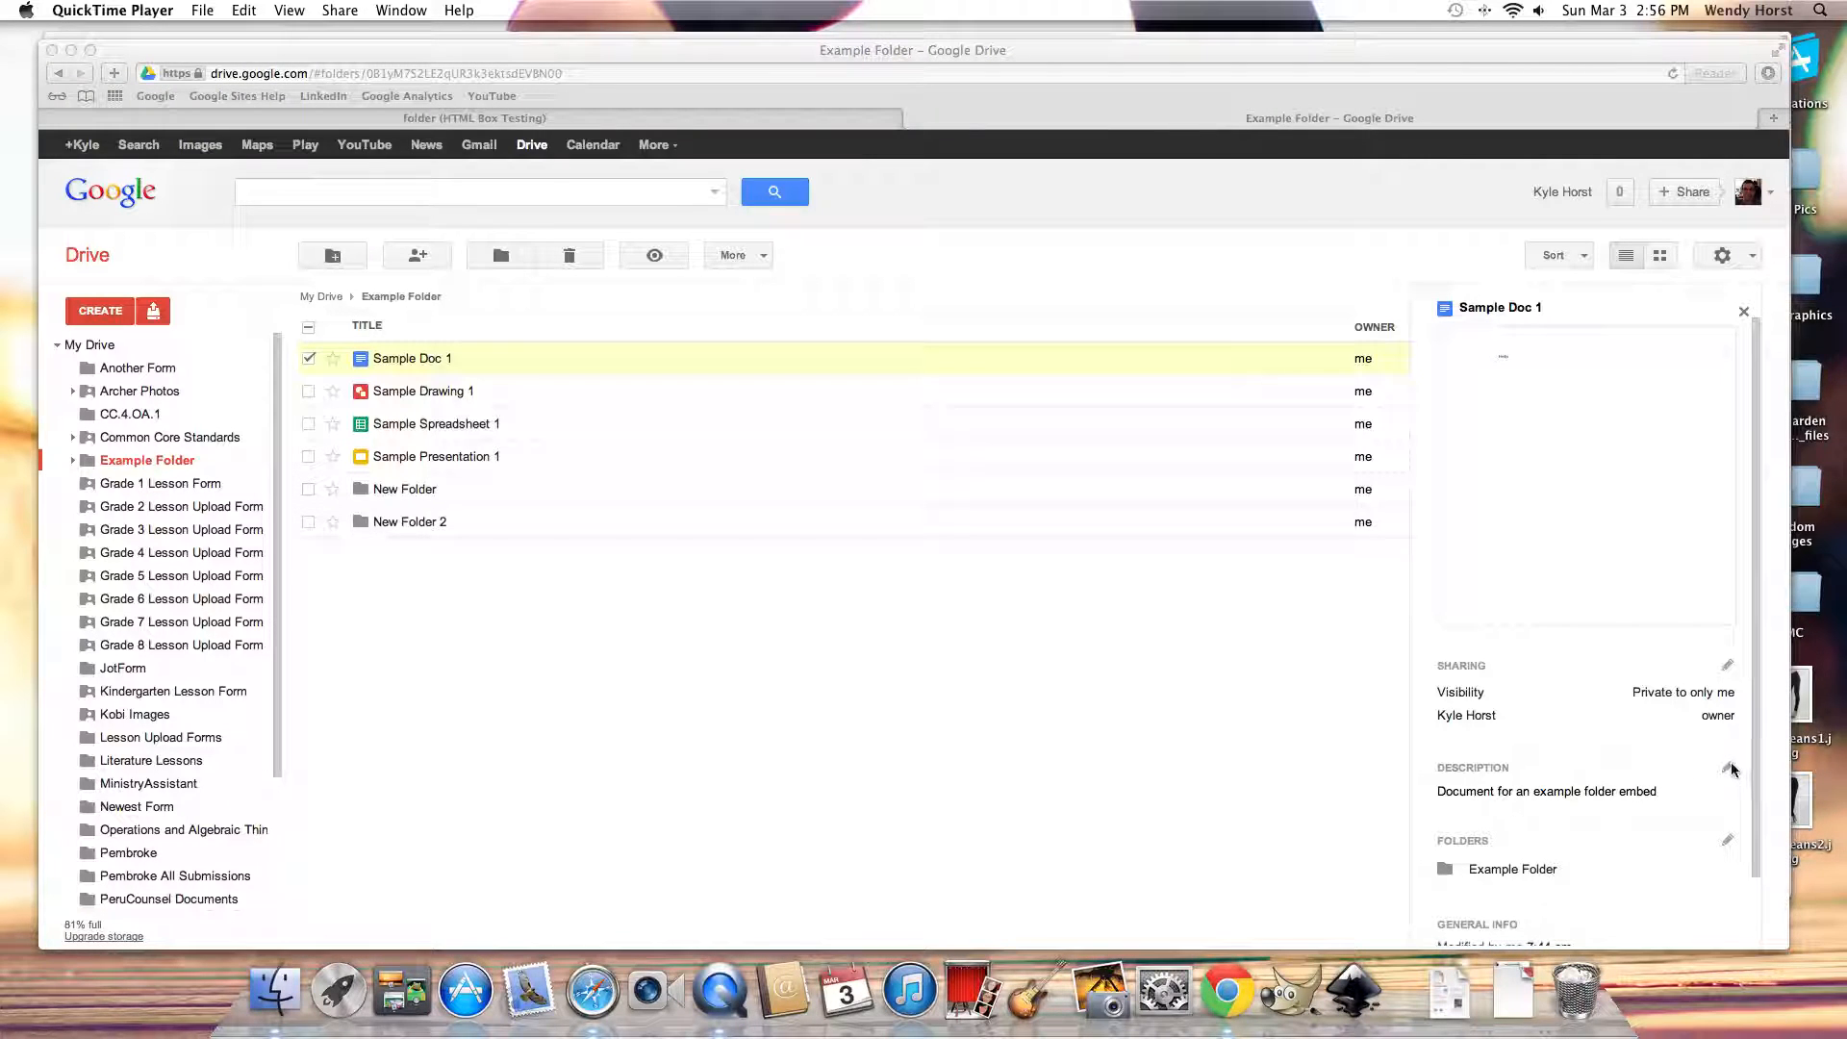
mouse_move(582, 128)
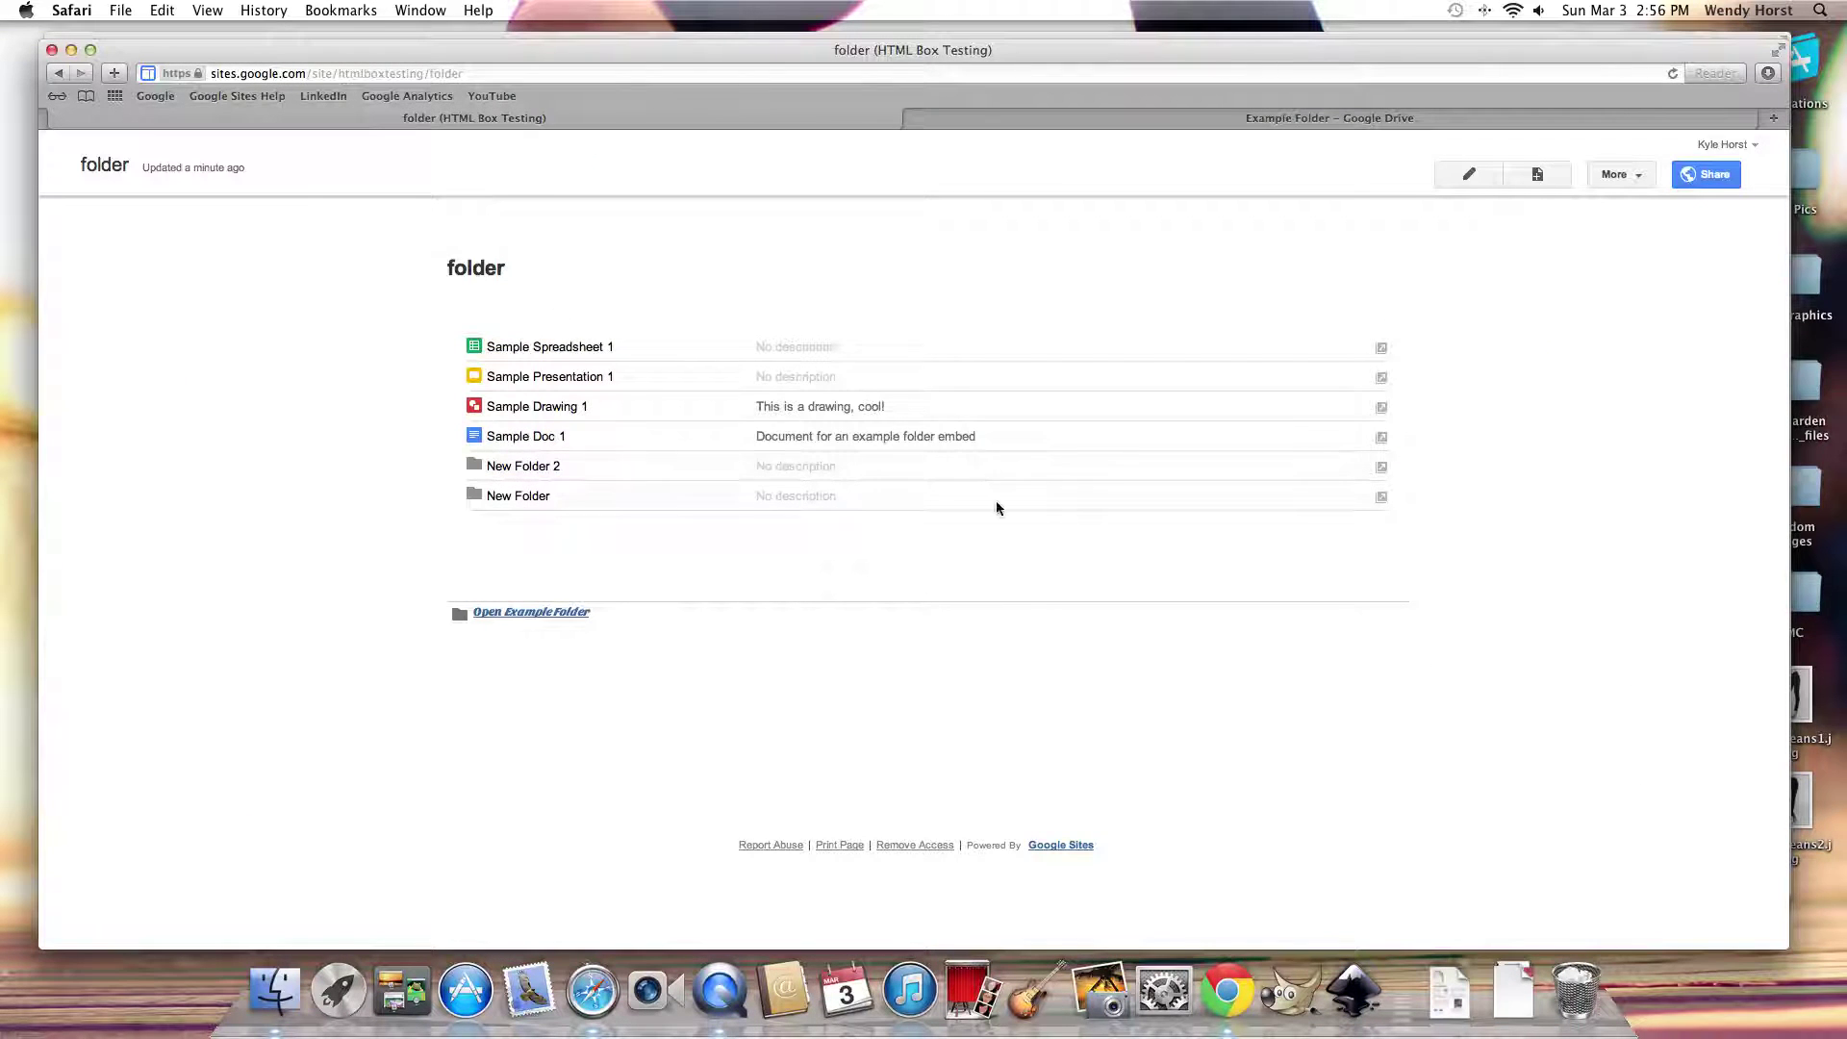
mouse_move(598, 334)
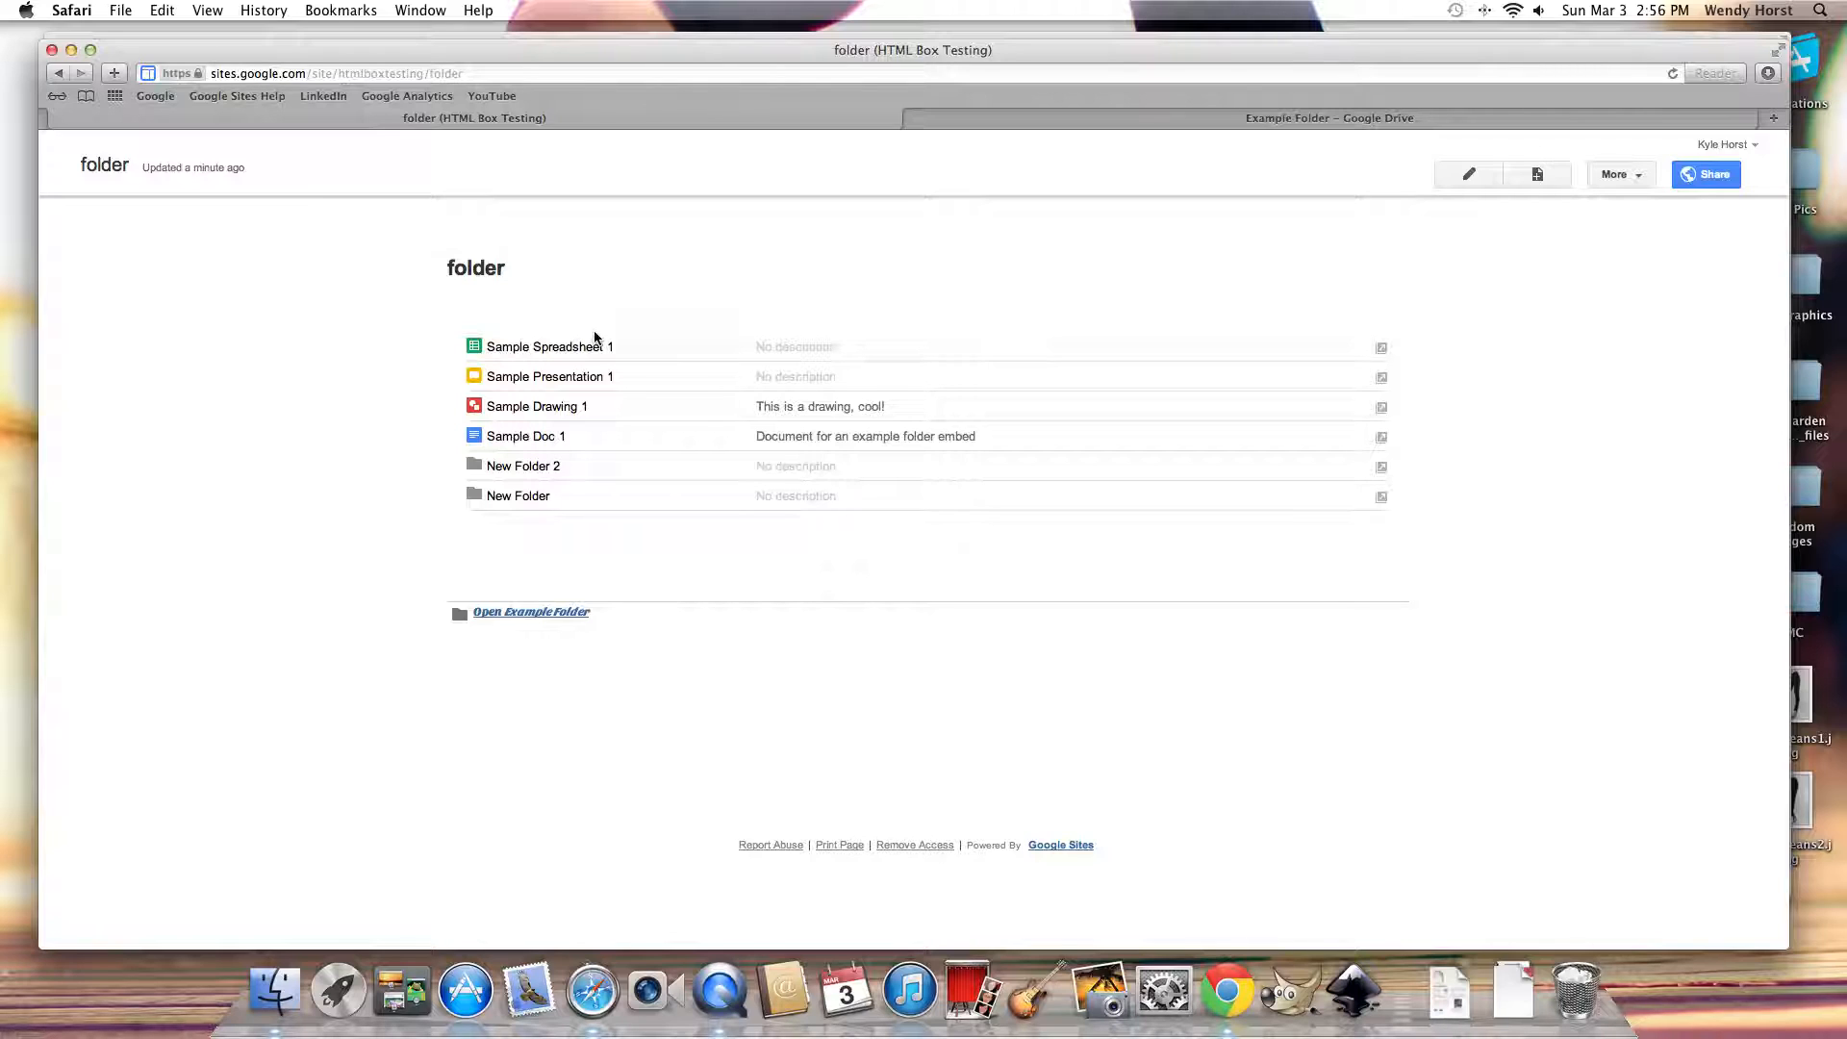
mouse_move(594, 342)
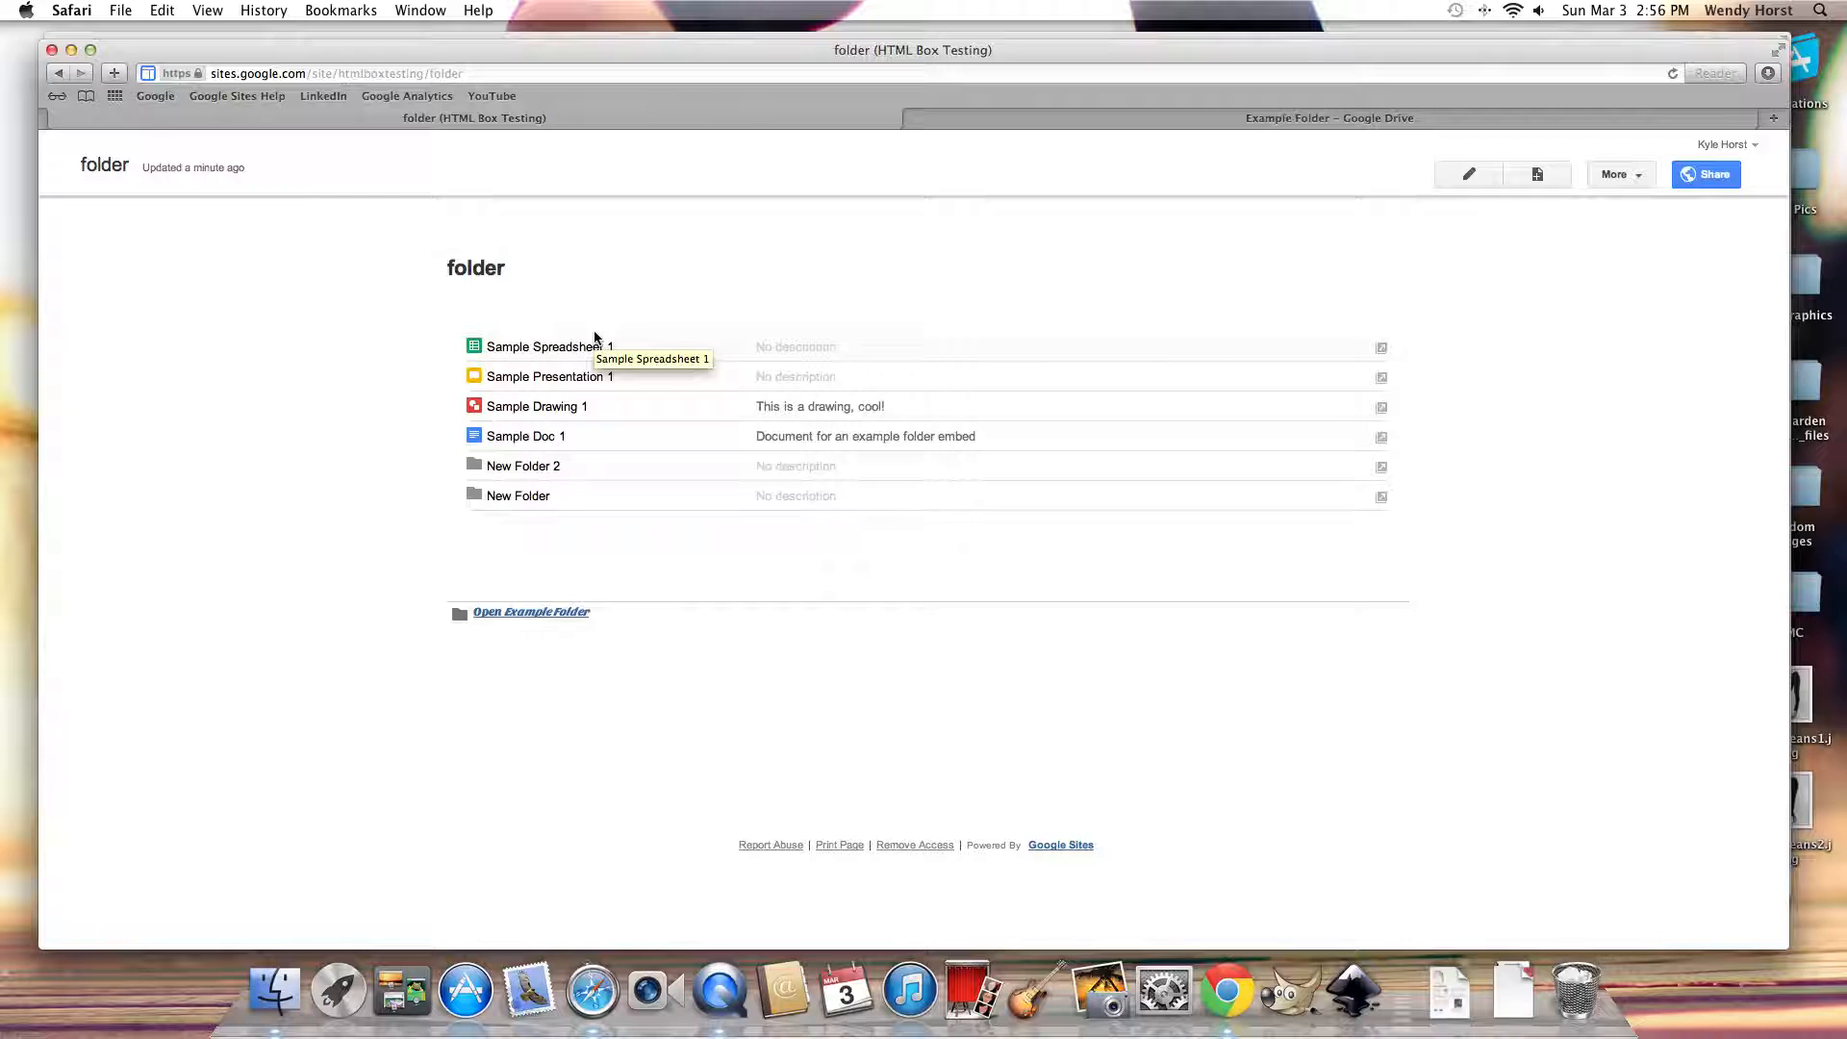
mouse_move(704, 422)
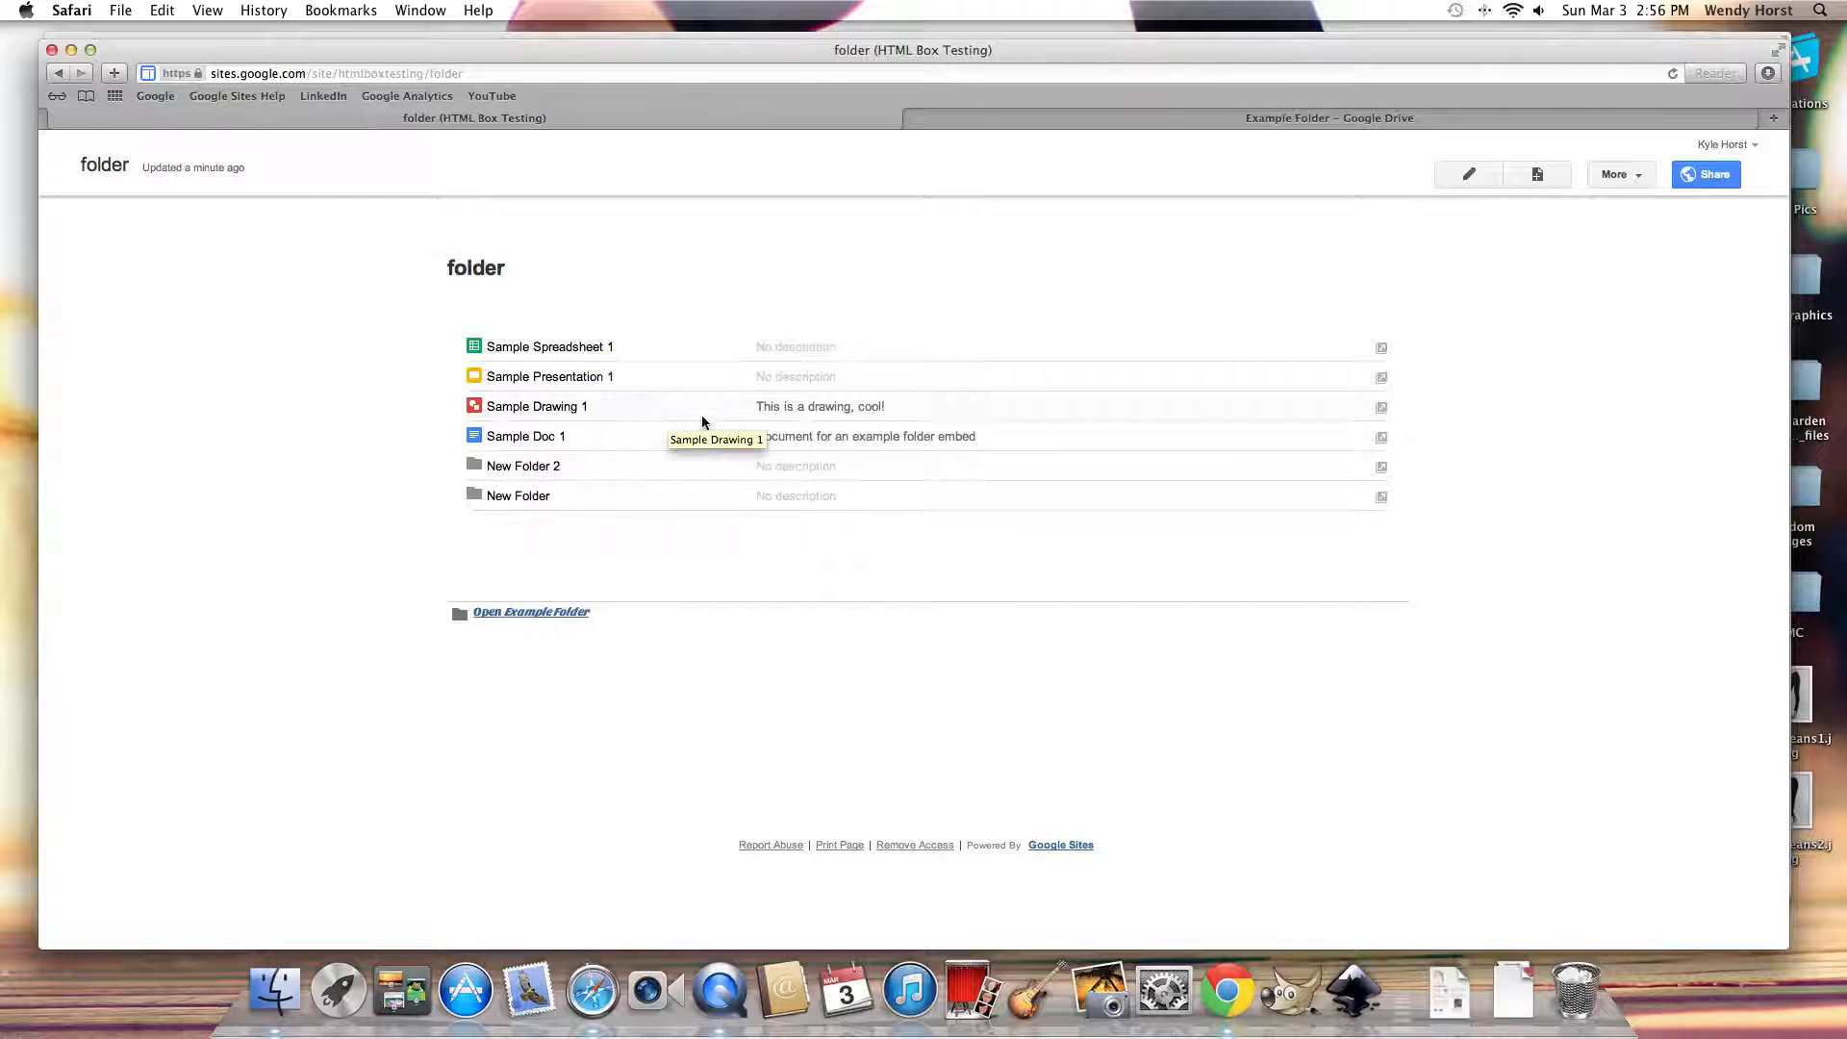
mouse_move(734, 413)
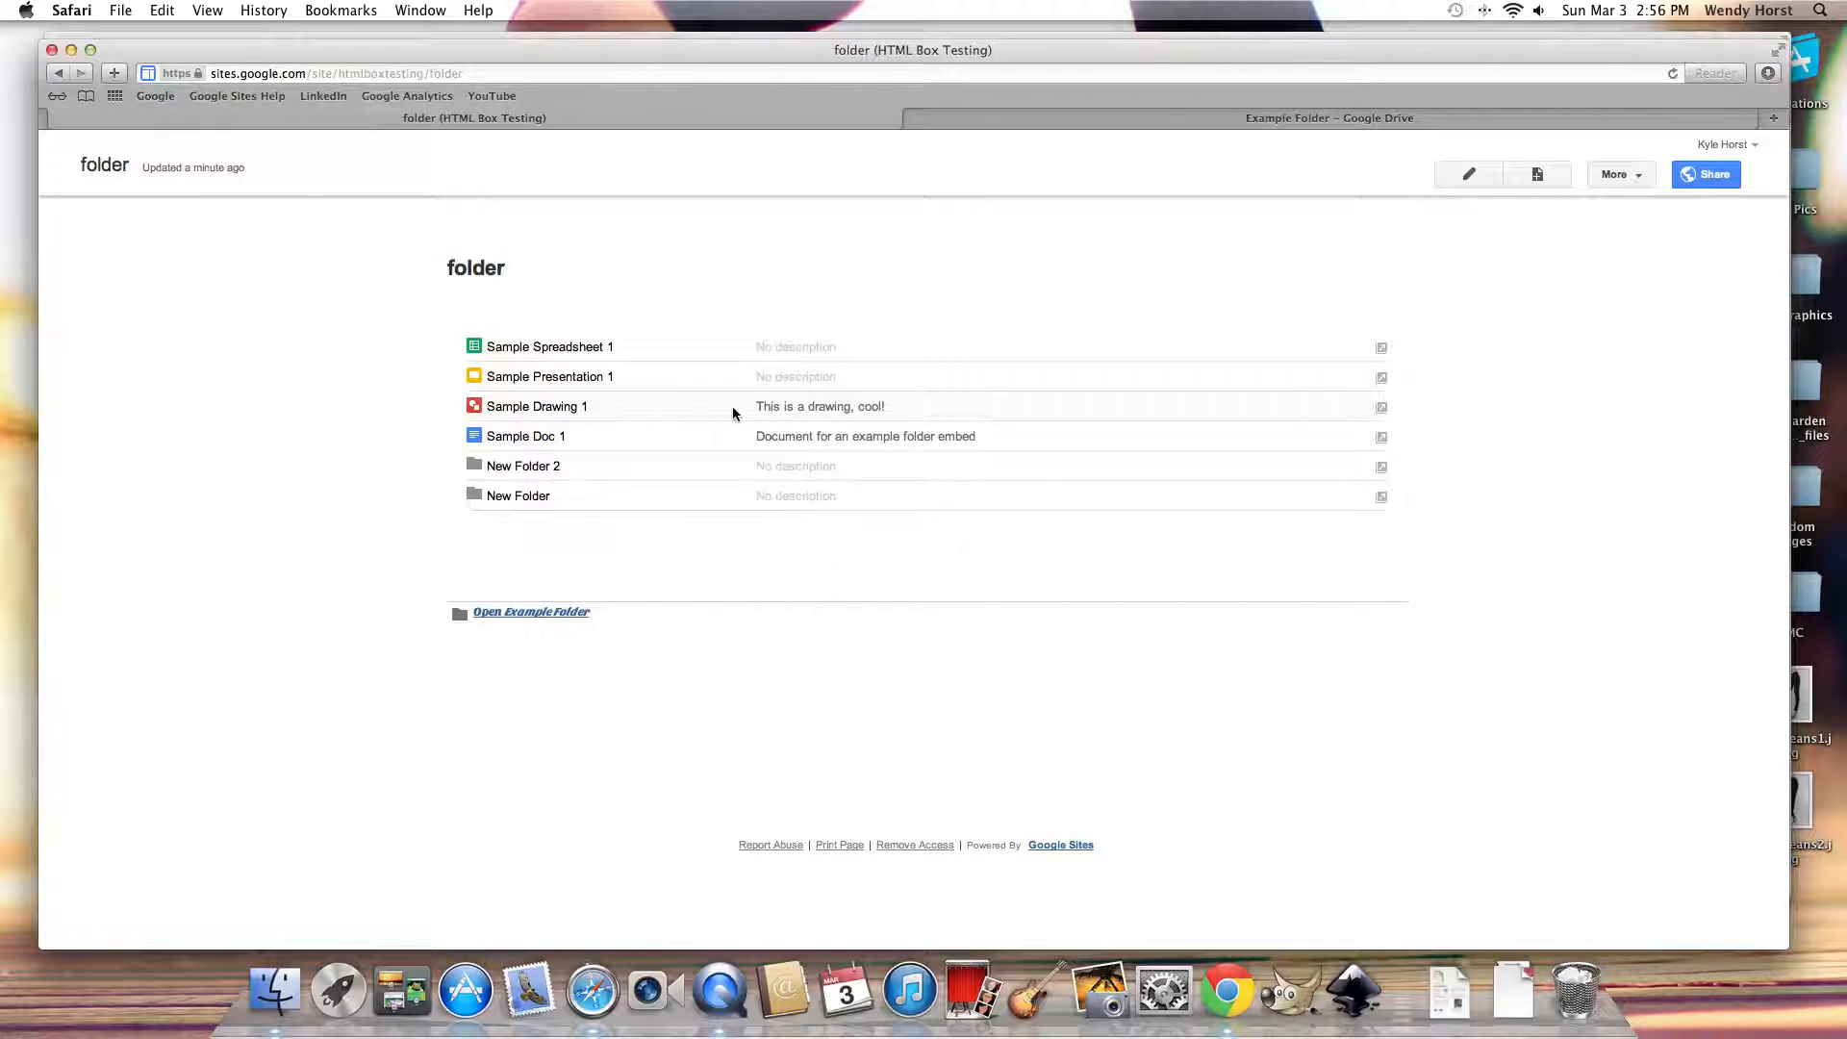